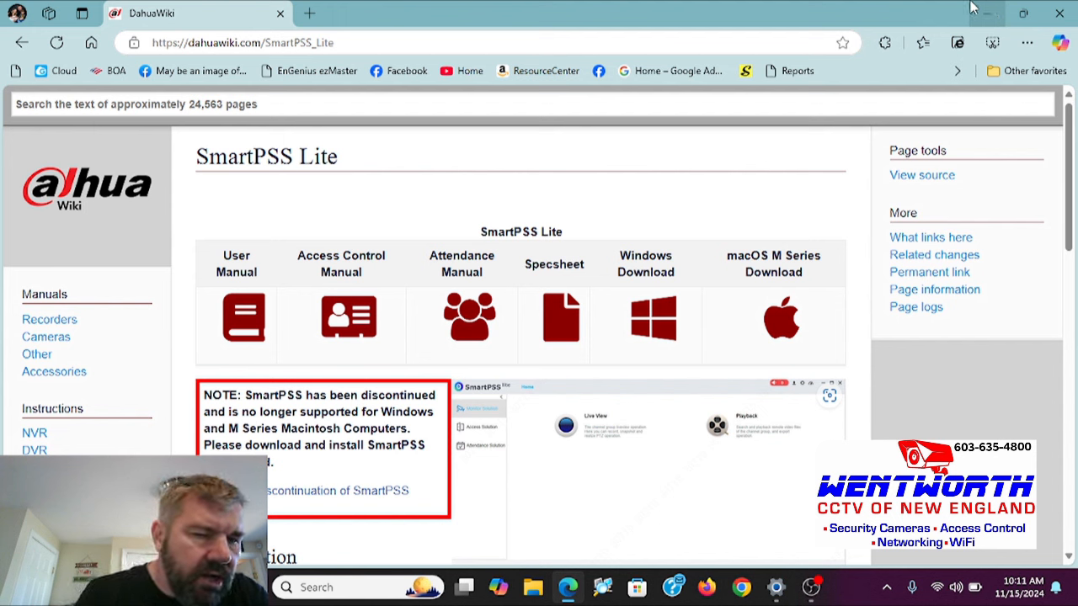
{"action": "mouse_move", "coordinate": [579, 154]}
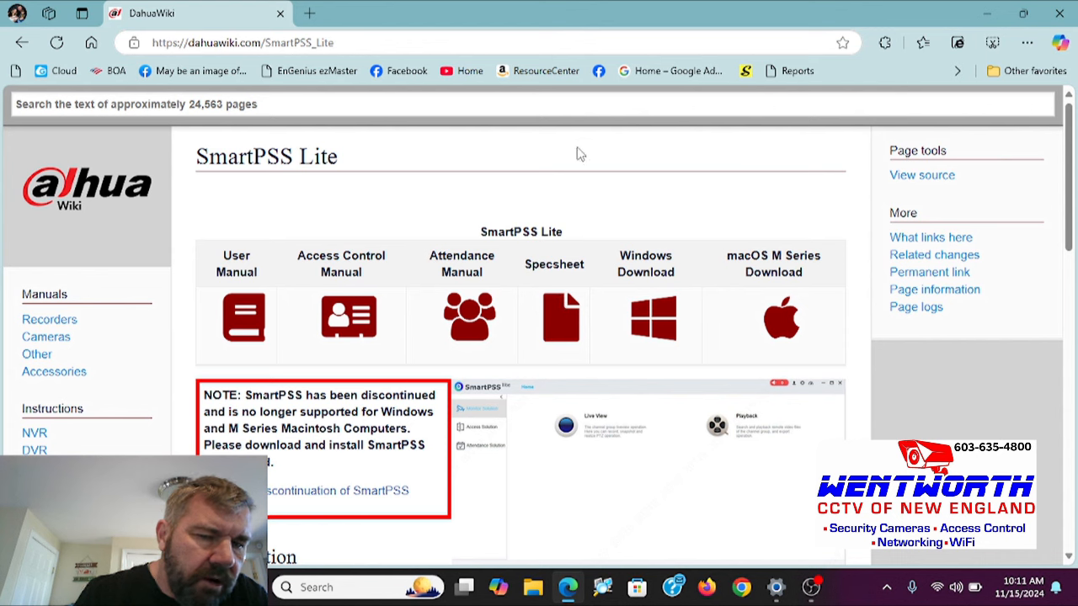
{"action": "mouse_move", "coordinate": [300, 427]}
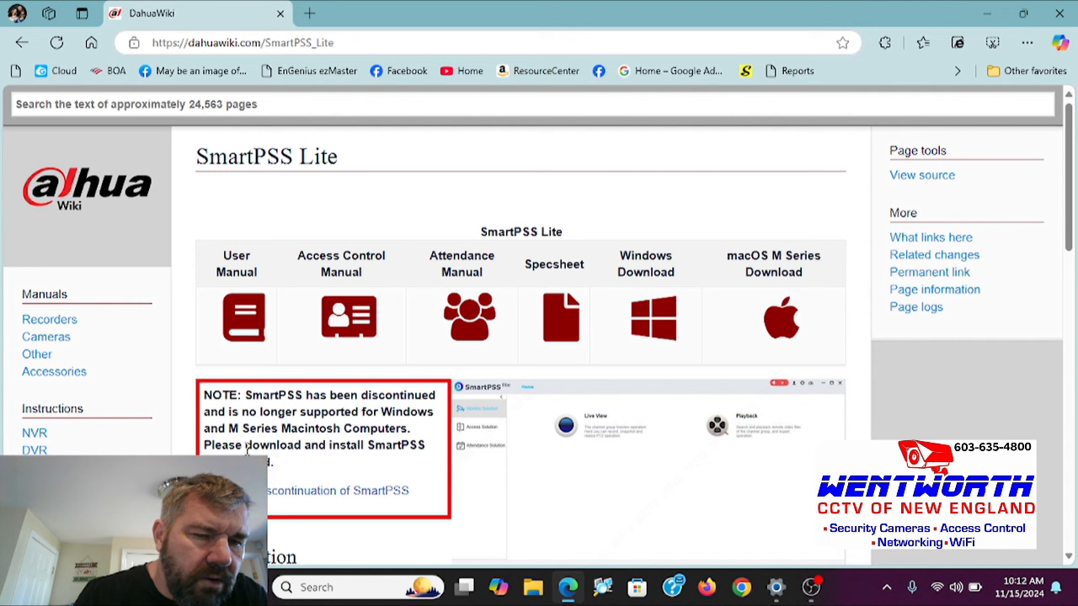
{"action": "mouse_move", "coordinate": [333, 448]}
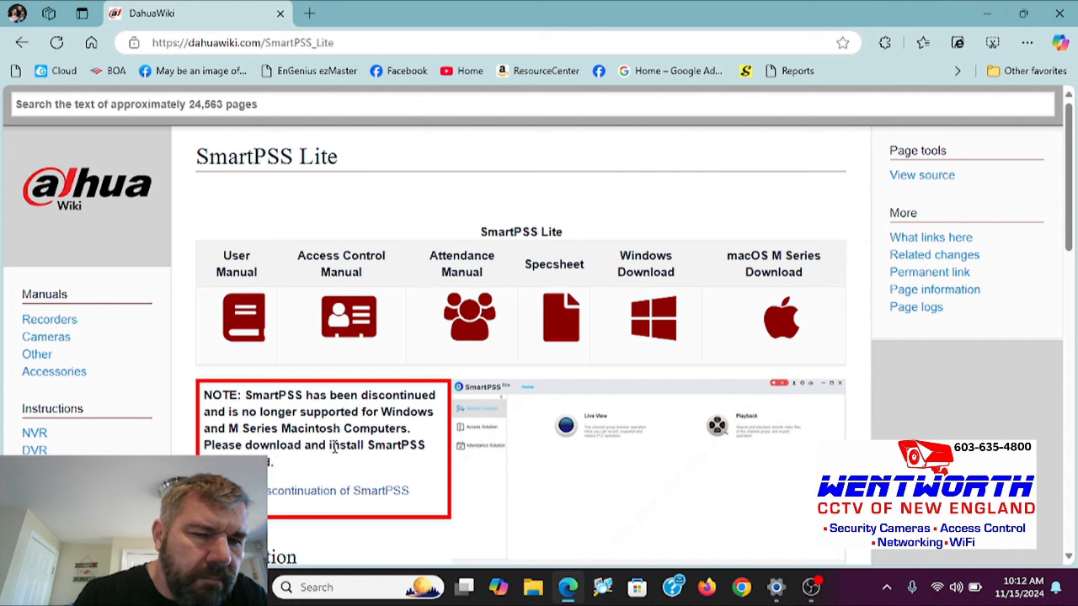
{"action": "mouse_move", "coordinate": [347, 475]}
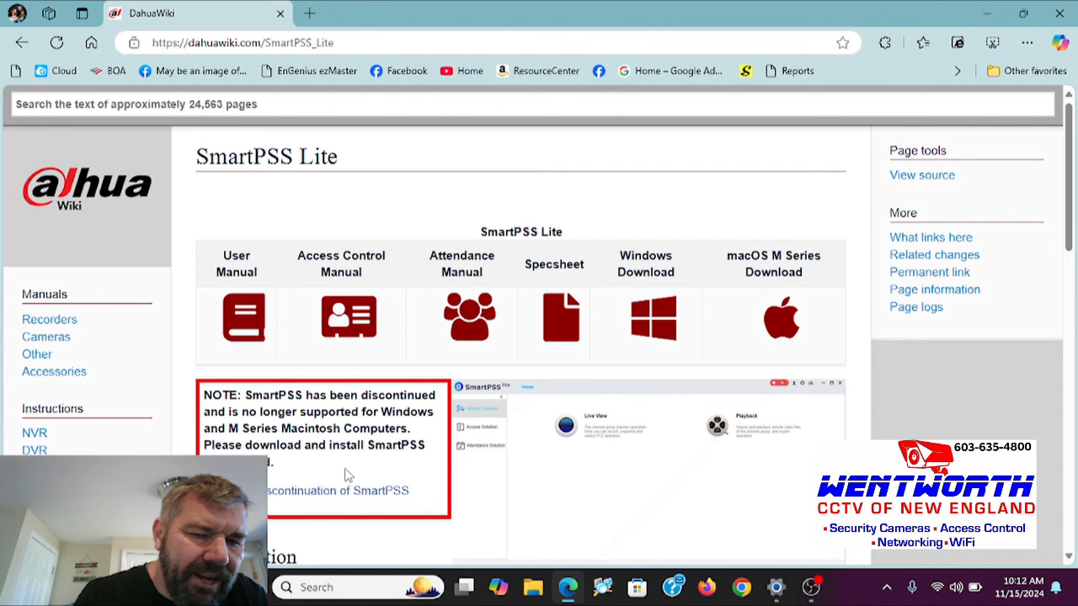
{"action": "mouse_move", "coordinate": [365, 475]}
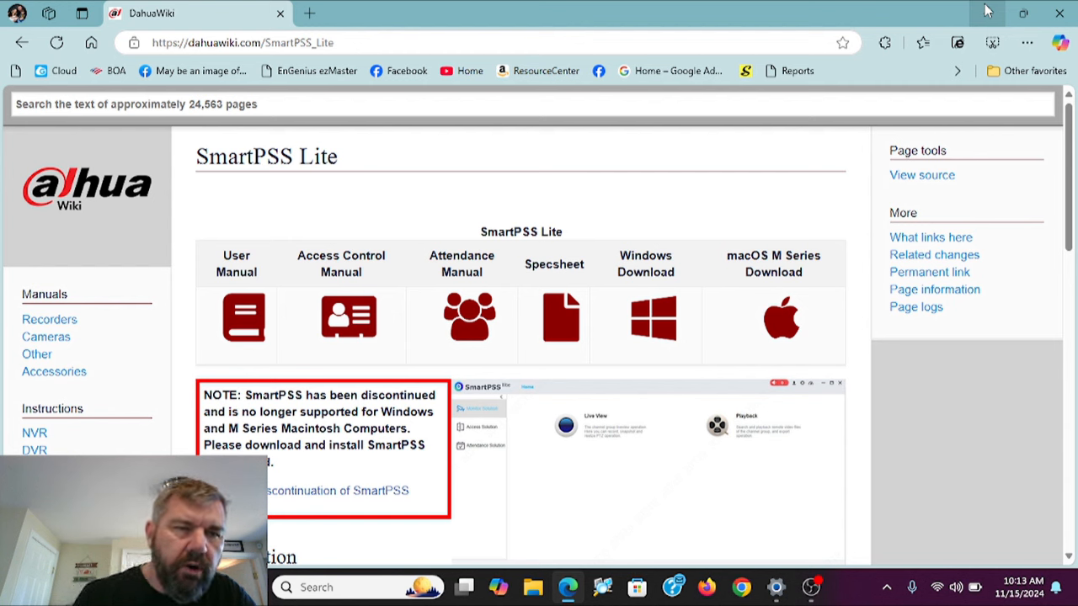
{"action": "mouse_move", "coordinate": [261, 65]}
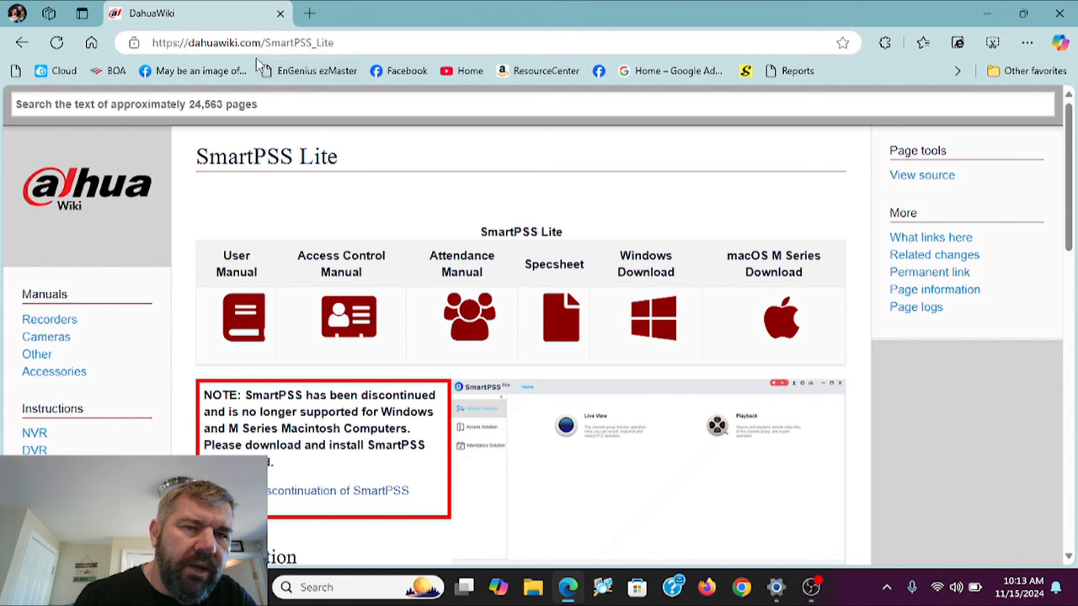
{"action": "mouse_move", "coordinate": [586, 226]}
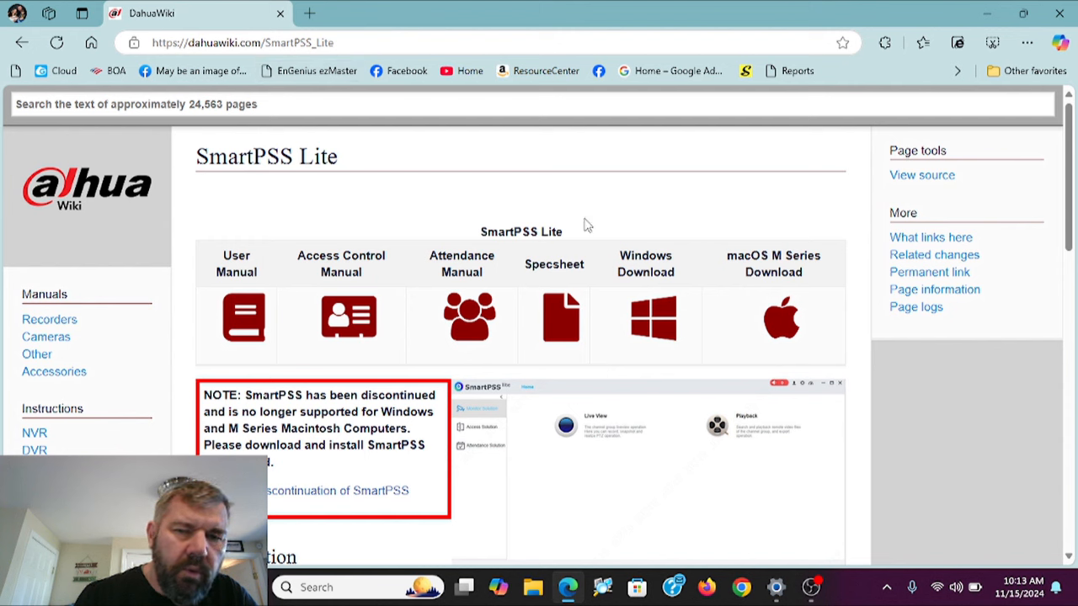
{"action": "mouse_move", "coordinate": [278, 182]}
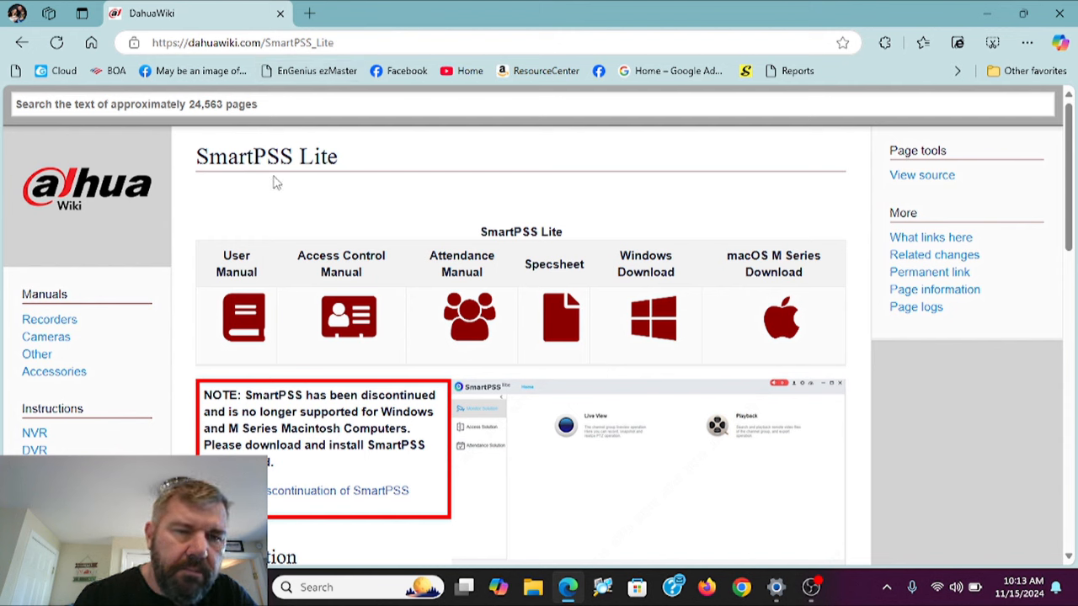
{"action": "mouse_move", "coordinate": [412, 194]}
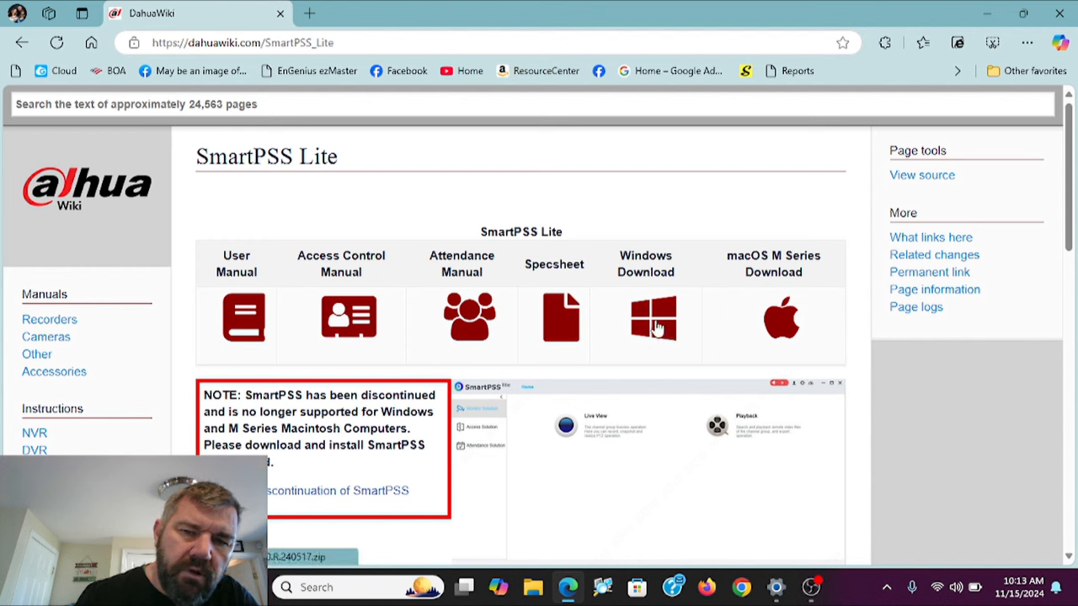
{"action": "mouse_move", "coordinate": [730, 269]}
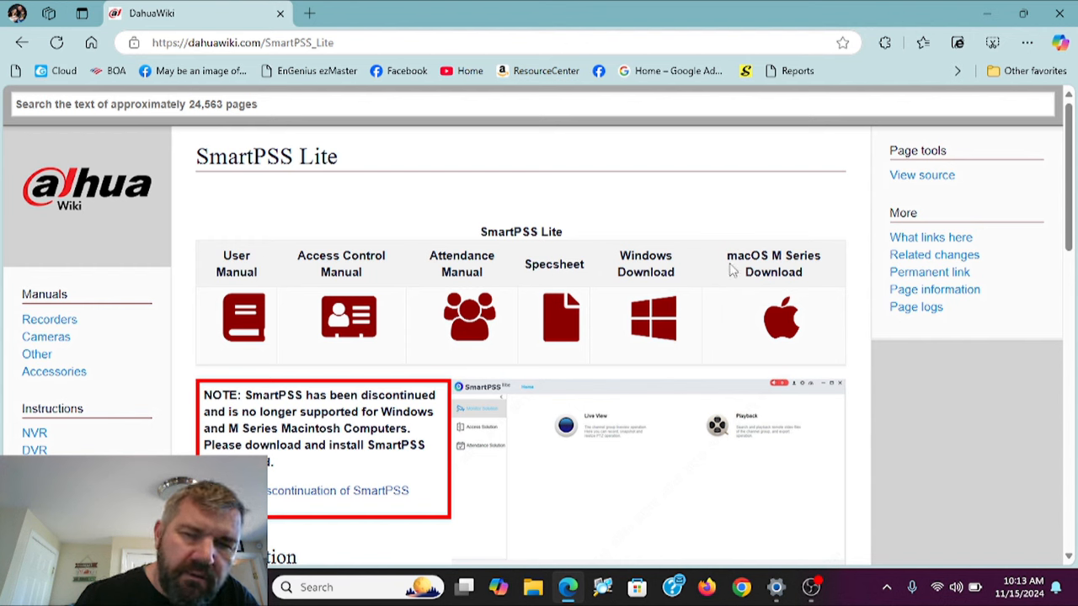
{"action": "mouse_move", "coordinate": [799, 316]}
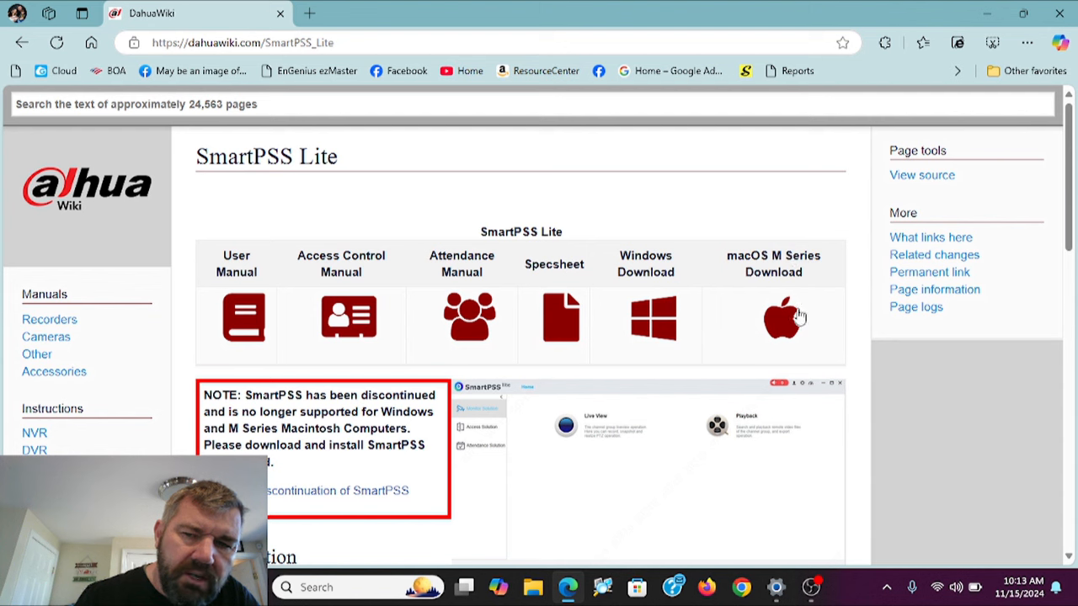
Download the SmartPSS Lite zip for Windows from the download page.
{"action": "left_click", "coordinate": [647, 318]}
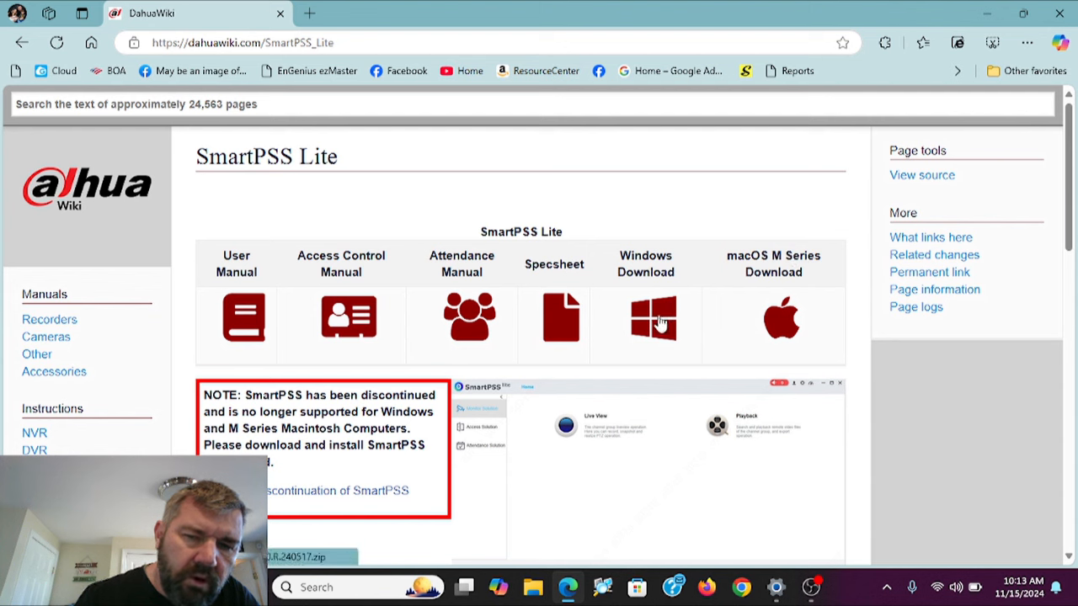
{"action": "left_click", "coordinate": [645, 319]}
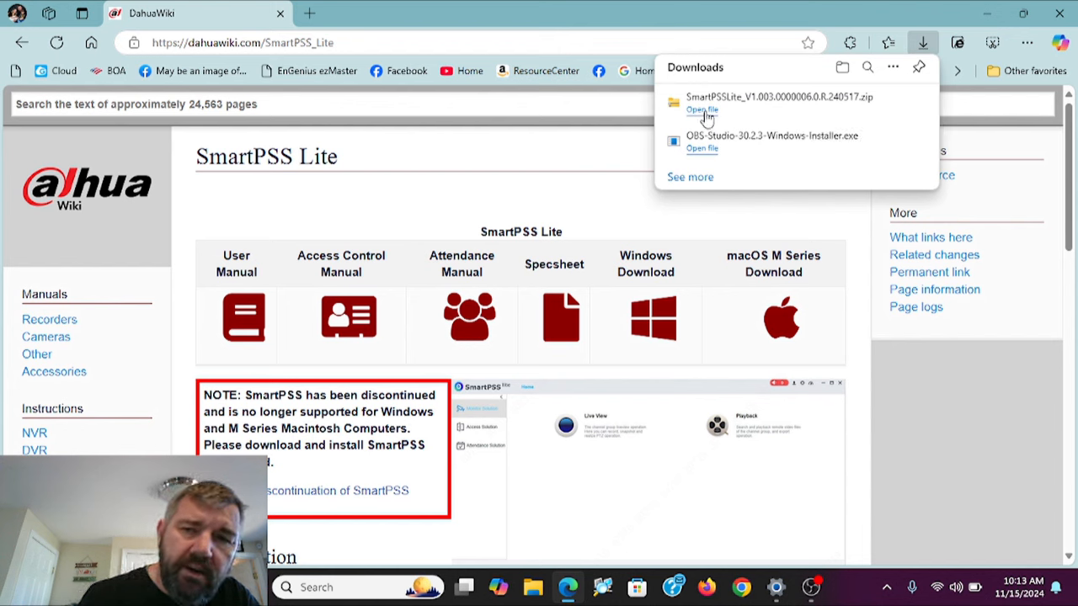
{"action": "mouse_move", "coordinate": [707, 102]}
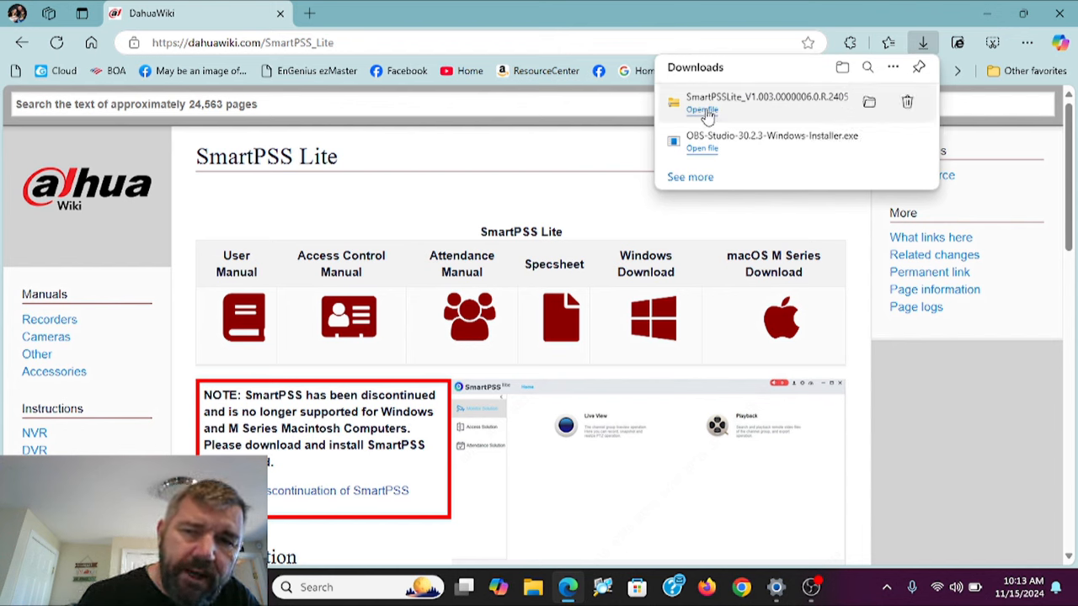
Open the downloaded zip and run the SmartPSSLite installer inside it.
{"action": "left_click", "coordinate": [701, 112]}
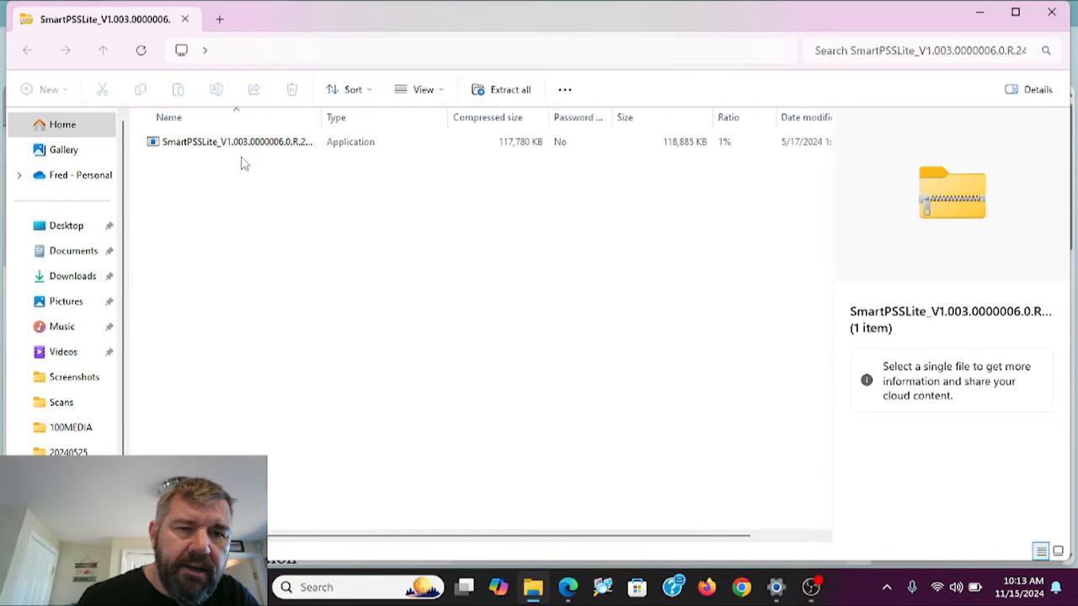
{"action": "left_click", "coordinate": [235, 141]}
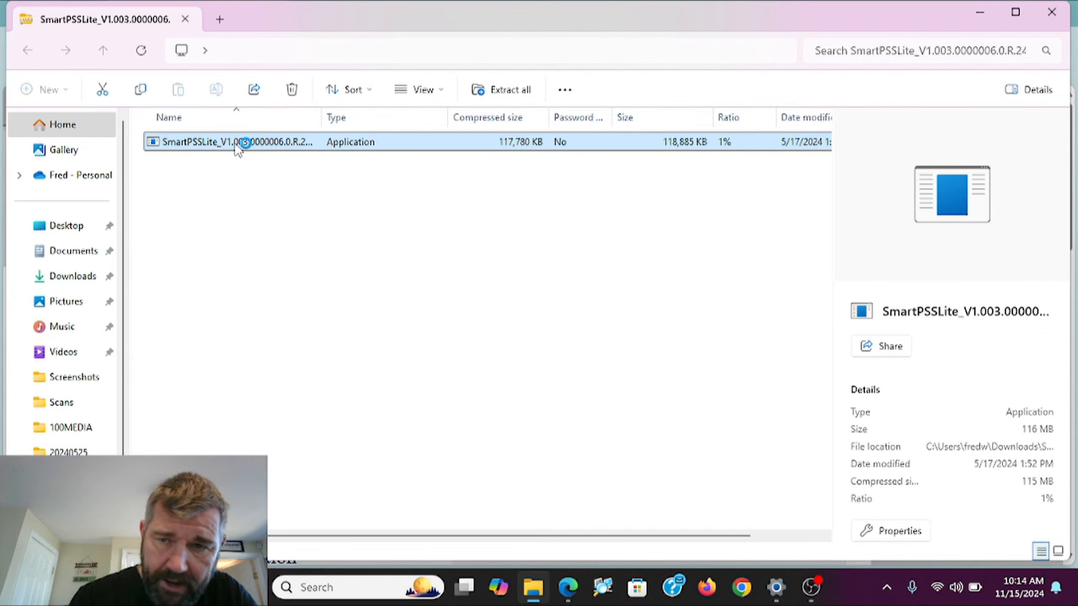
{"action": "double_click", "coordinate": [239, 142]}
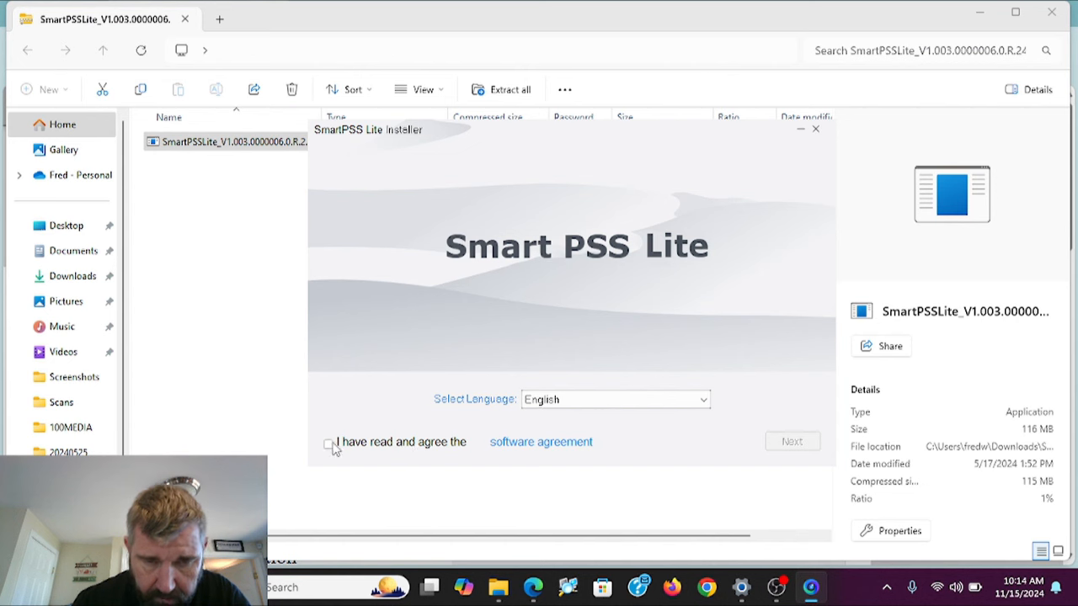
Accept the agreement, install to C:\Program Files\SmartPSSLite, set it to run after setup and finish.
{"action": "left_click", "coordinate": [328, 444]}
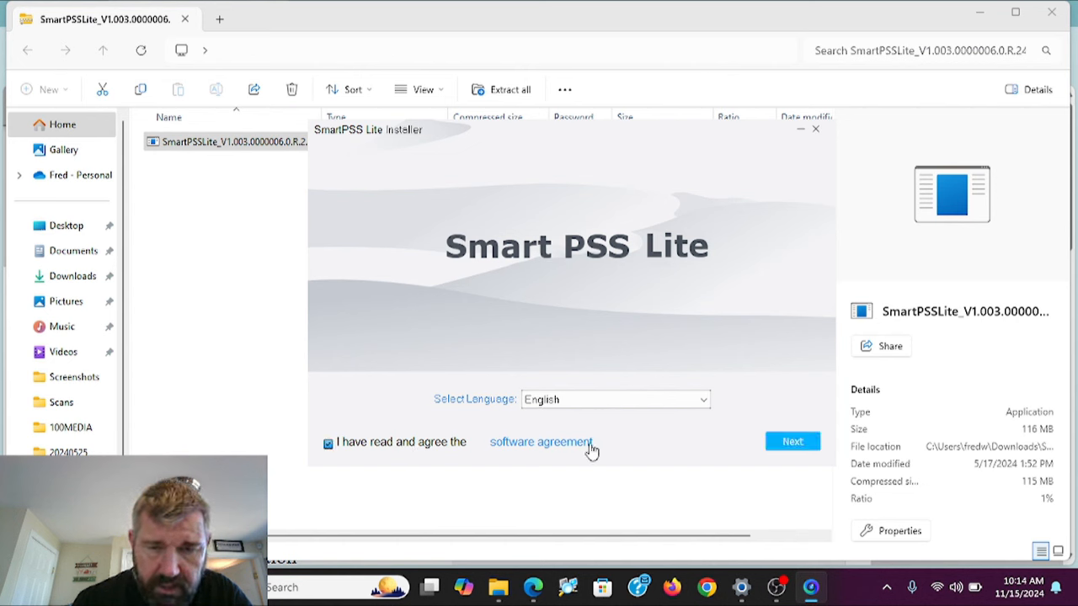
{"action": "mouse_move", "coordinate": [525, 451]}
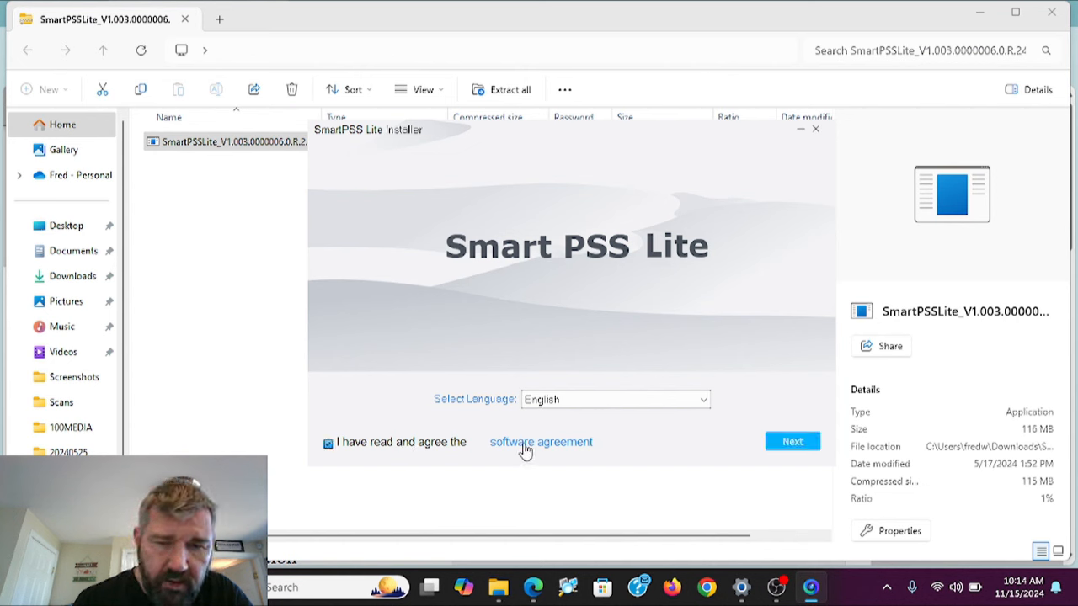
{"action": "left_click", "coordinate": [791, 441]}
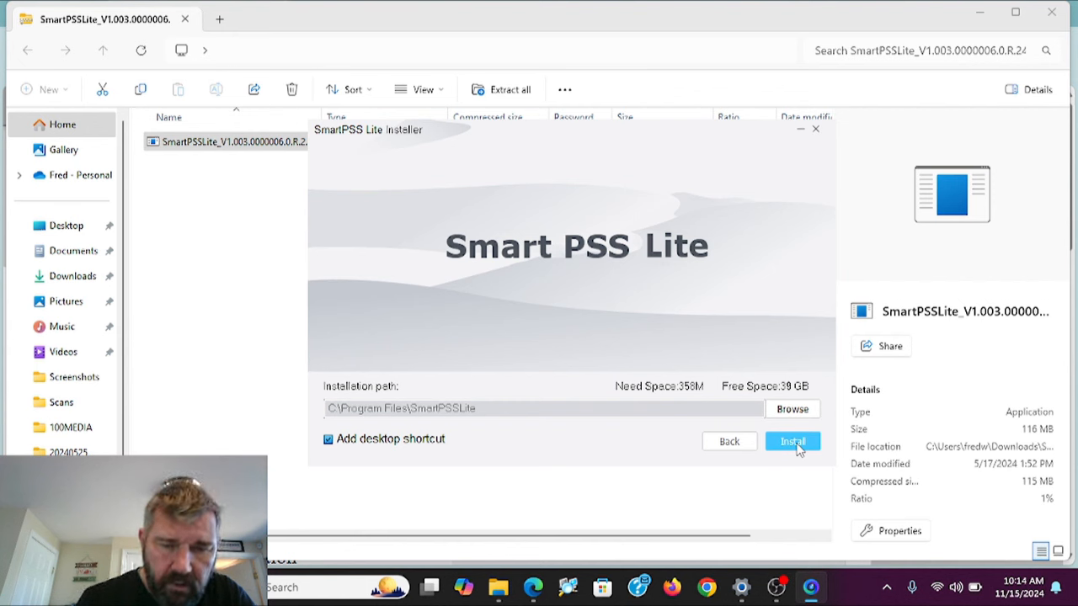
{"action": "mouse_move", "coordinate": [378, 403]}
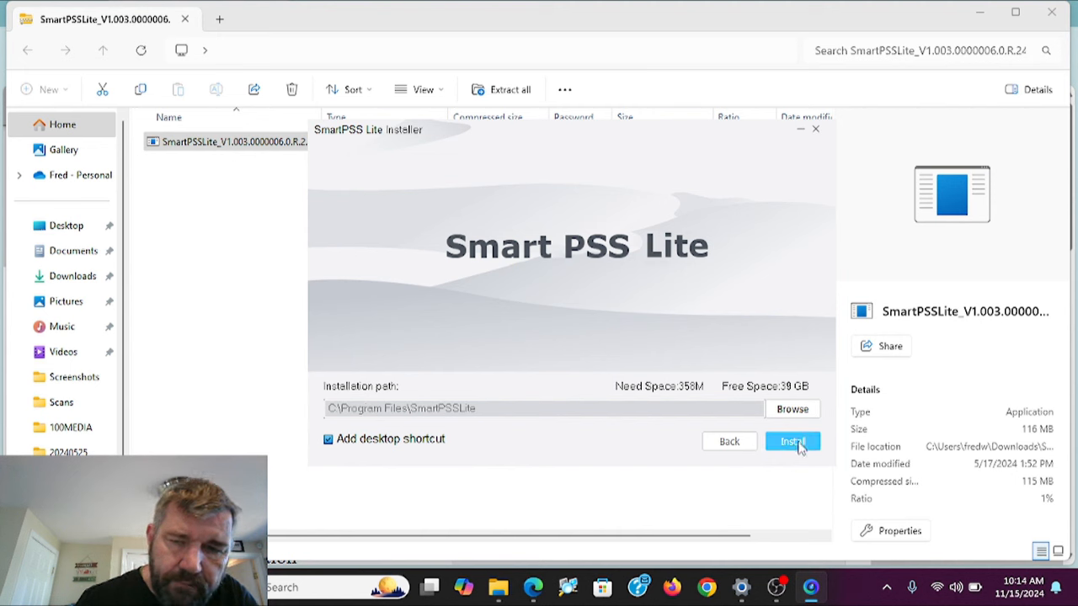
{"action": "left_click", "coordinate": [791, 441]}
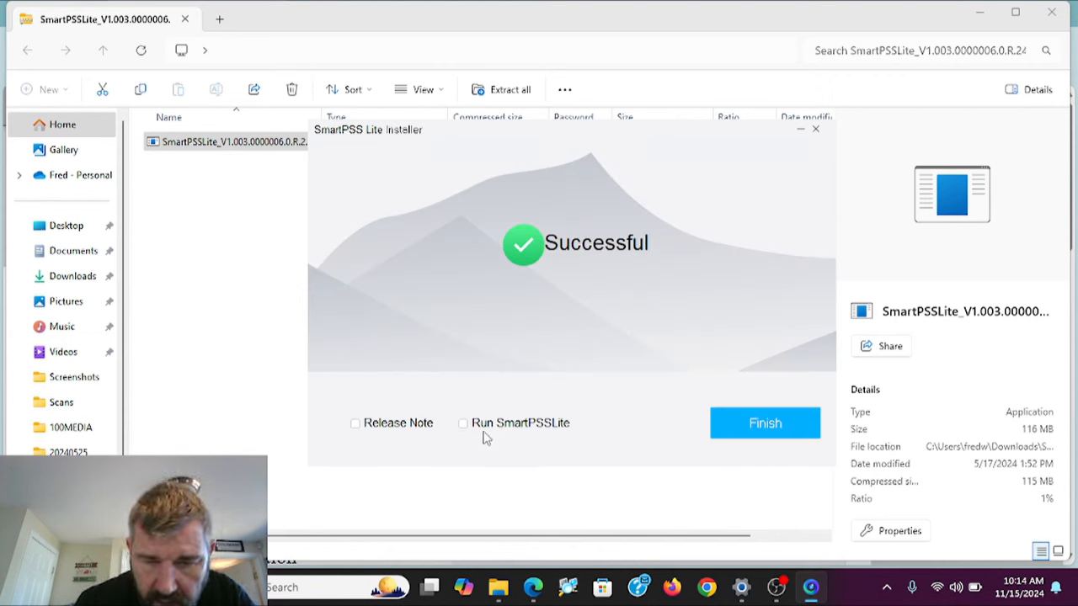
{"action": "left_click", "coordinate": [462, 423]}
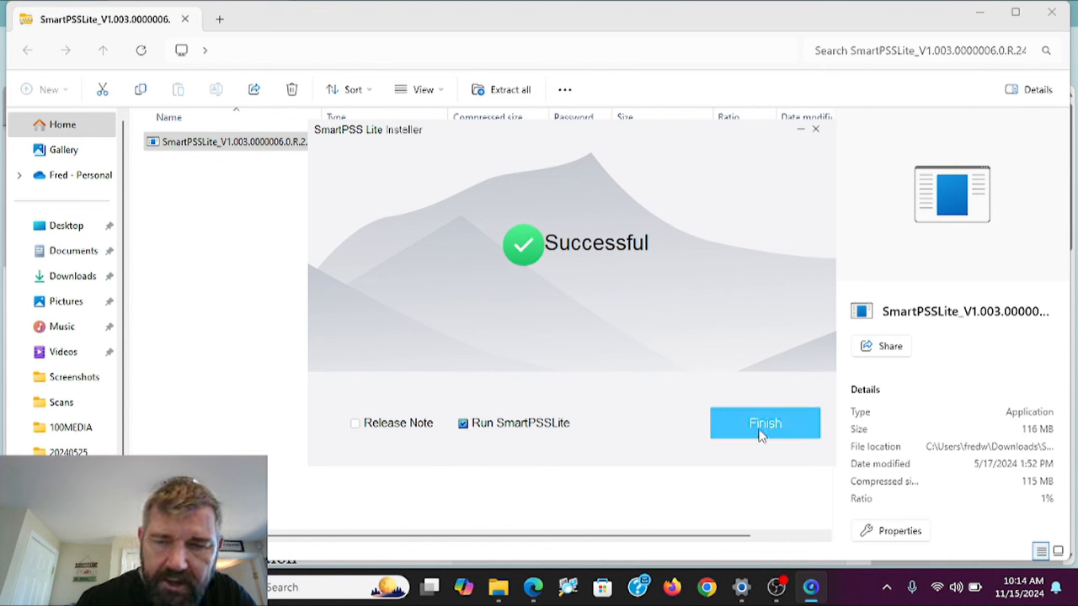
{"action": "left_click", "coordinate": [765, 423]}
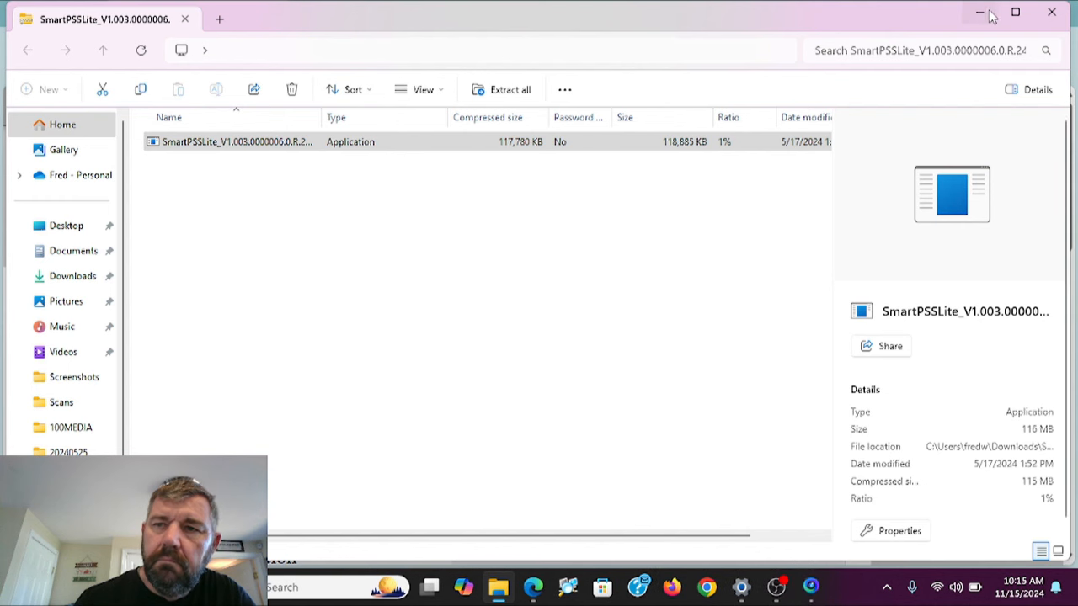
{"action": "mouse_move", "coordinate": [815, 529]}
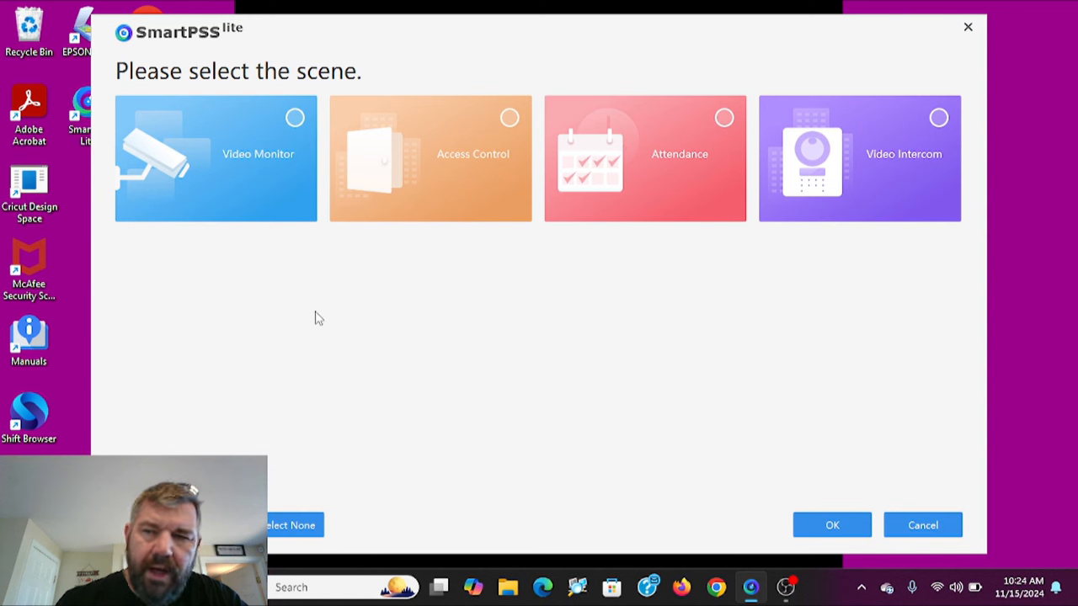
{"action": "mouse_move", "coordinate": [519, 336]}
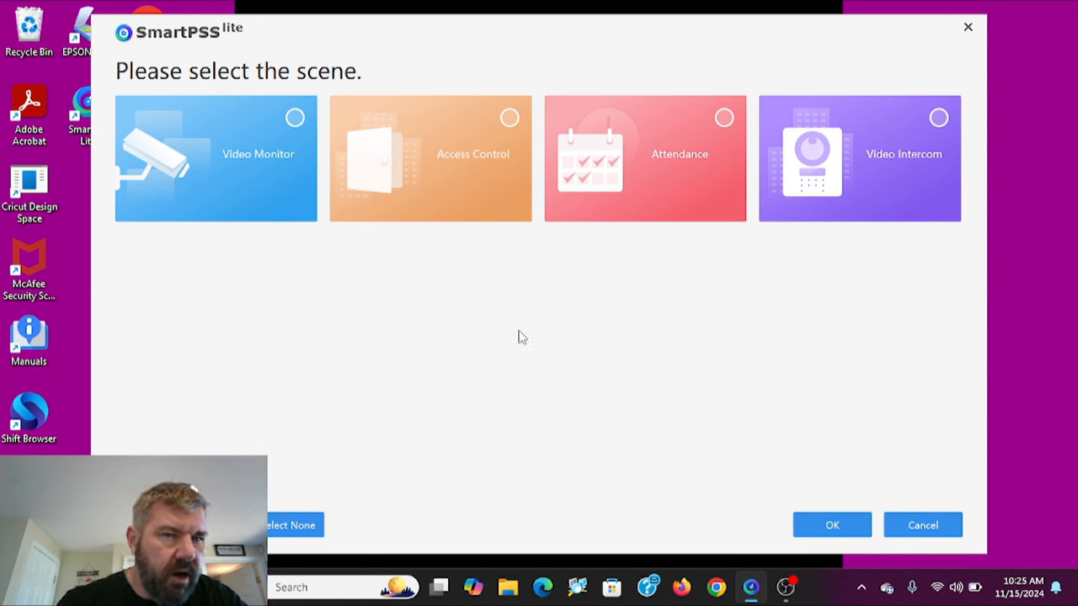
{"action": "mouse_move", "coordinate": [404, 332]}
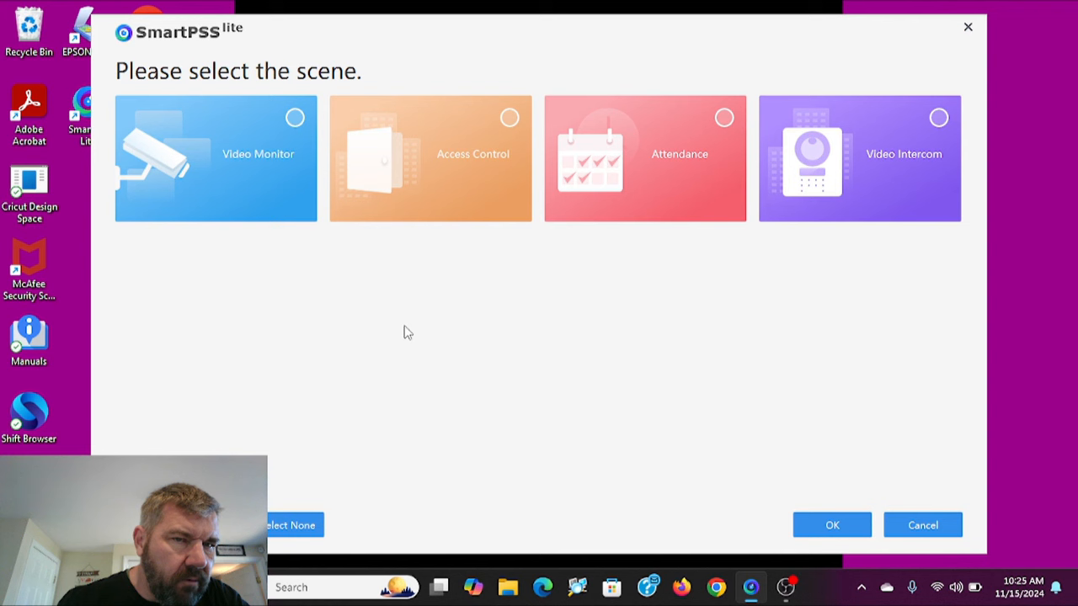
{"action": "mouse_move", "coordinate": [296, 153]}
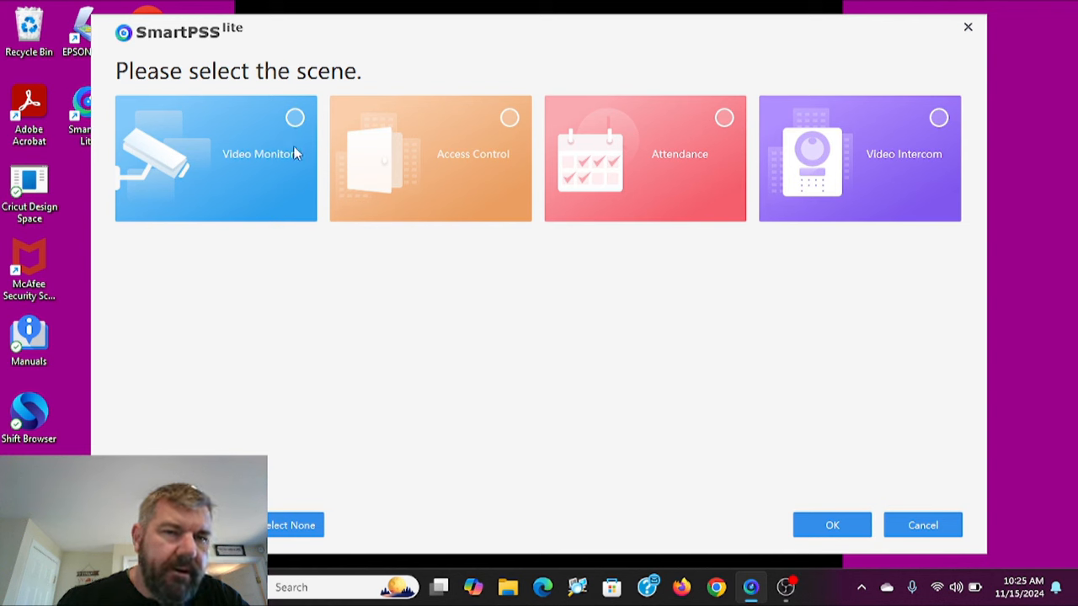
{"action": "mouse_move", "coordinate": [311, 158]}
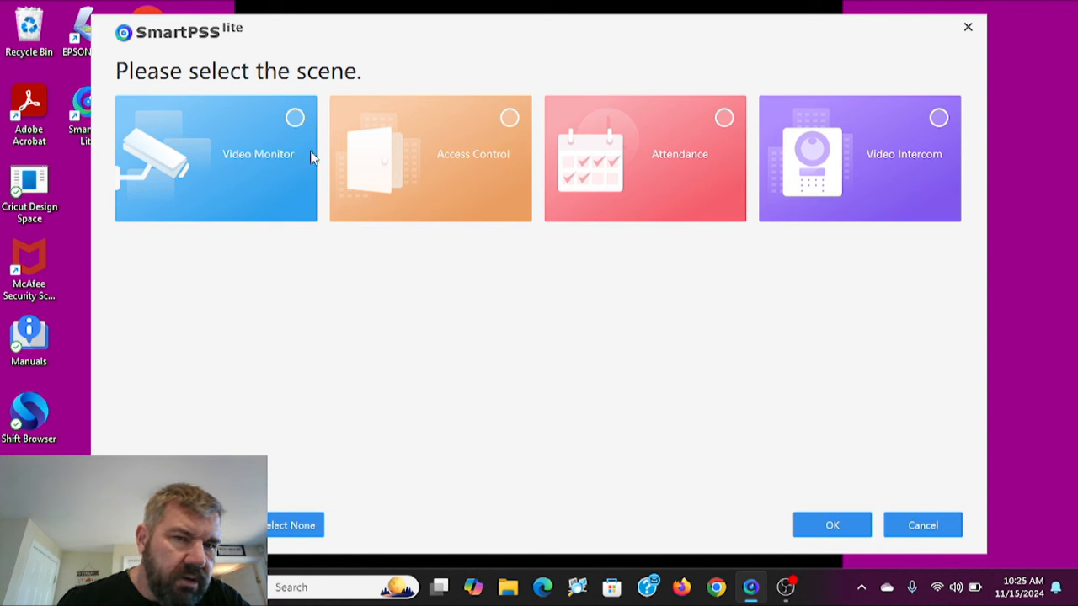
Confirm the selected scene on the 'Please select the scene' screen.
{"action": "left_click", "coordinate": [295, 118]}
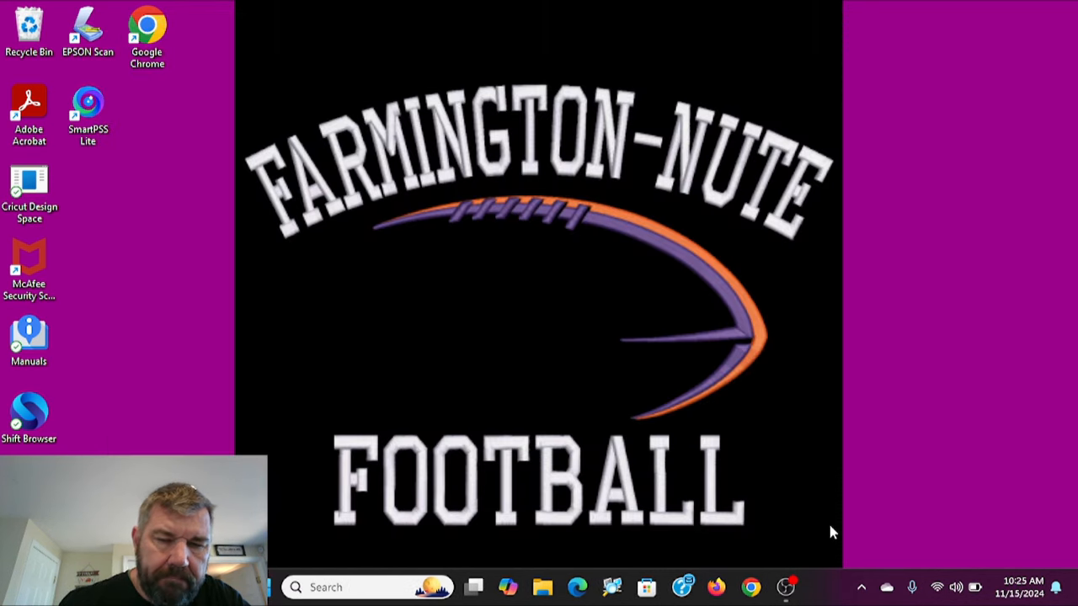
{"action": "mouse_move", "coordinate": [697, 473]}
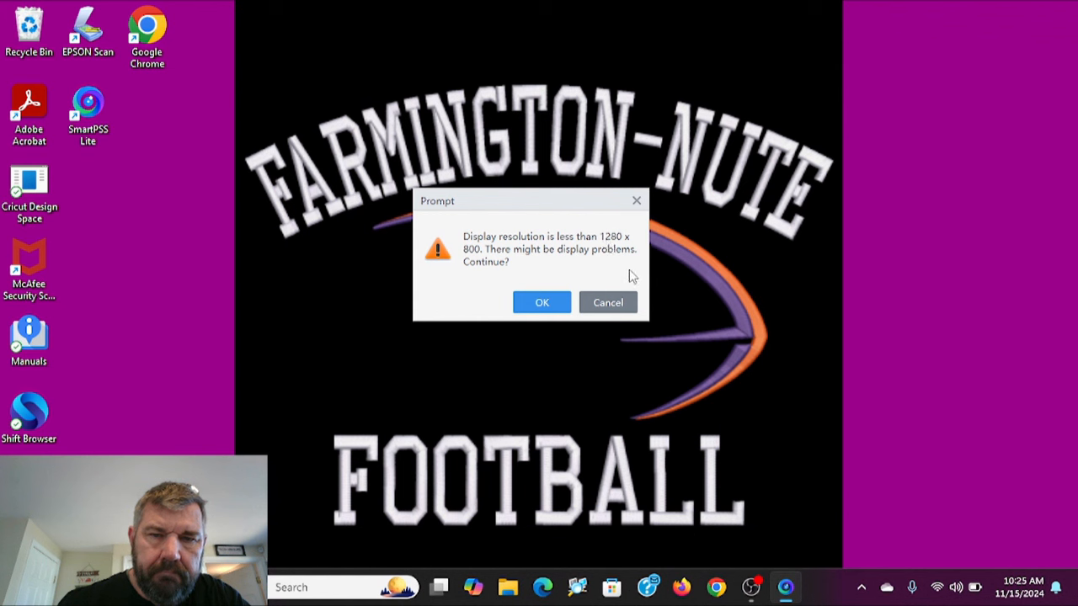
Accept the low-resolution warning, allow firewall access on public and private networks, and agree to the Privacy Policy.
{"action": "left_click", "coordinate": [543, 303]}
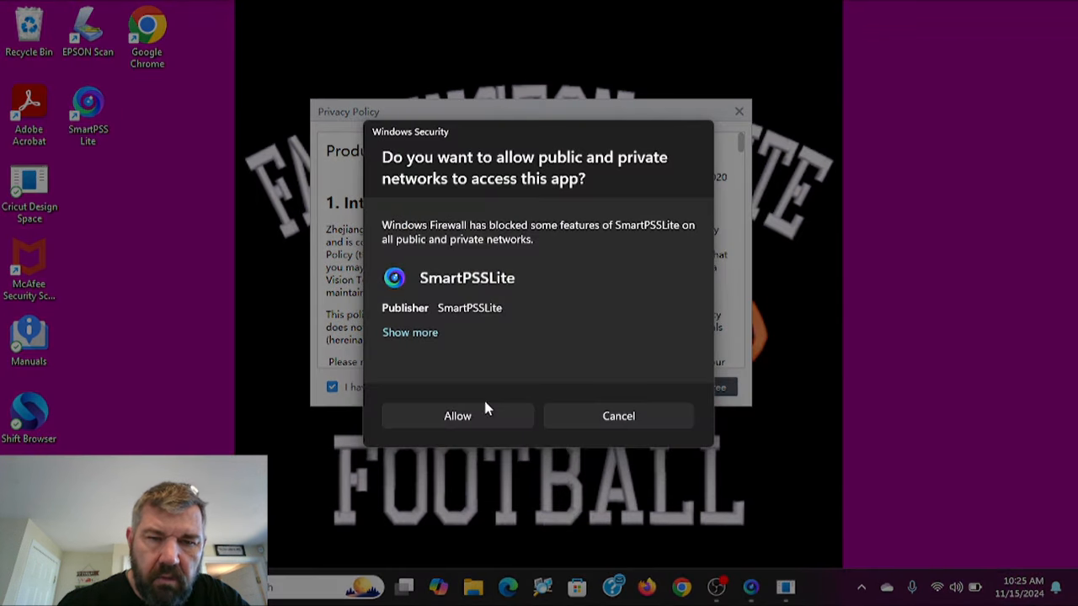
{"action": "mouse_move", "coordinate": [458, 419]}
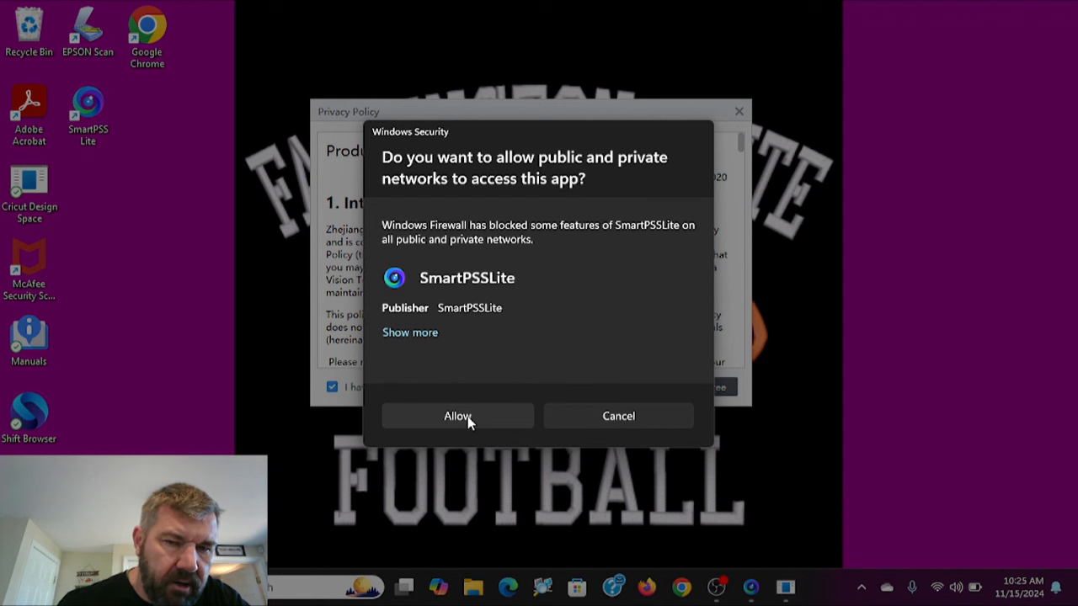
{"action": "left_click", "coordinate": [458, 414]}
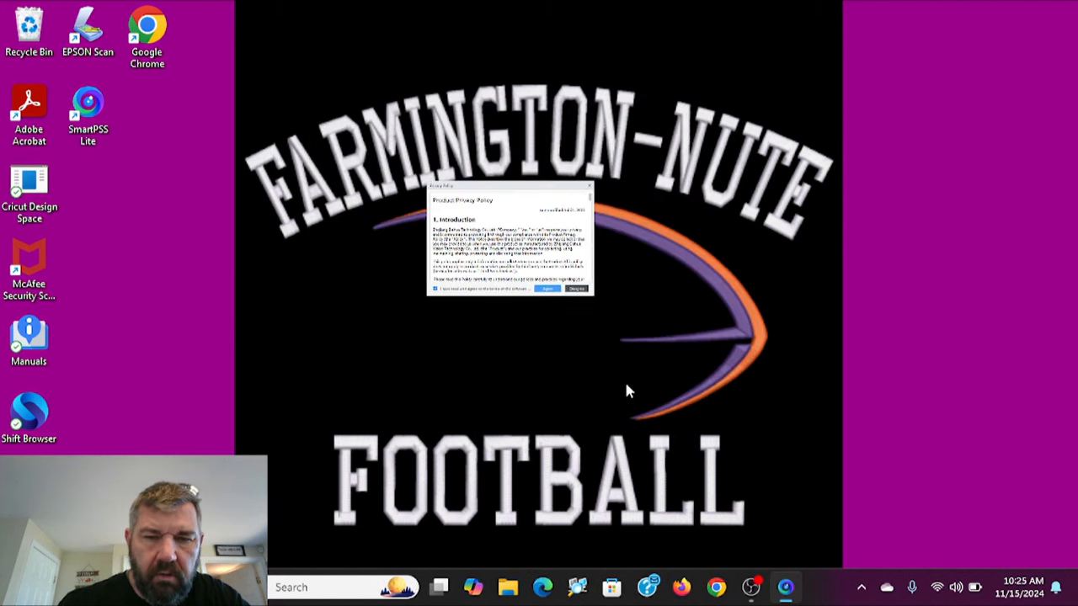
{"action": "left_click", "coordinate": [545, 288]}
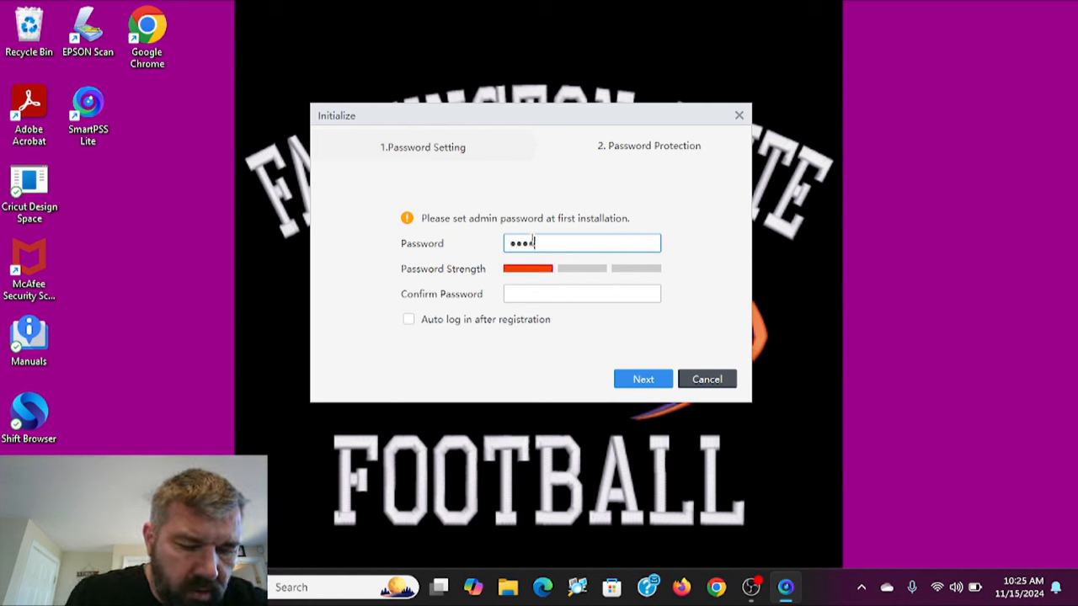
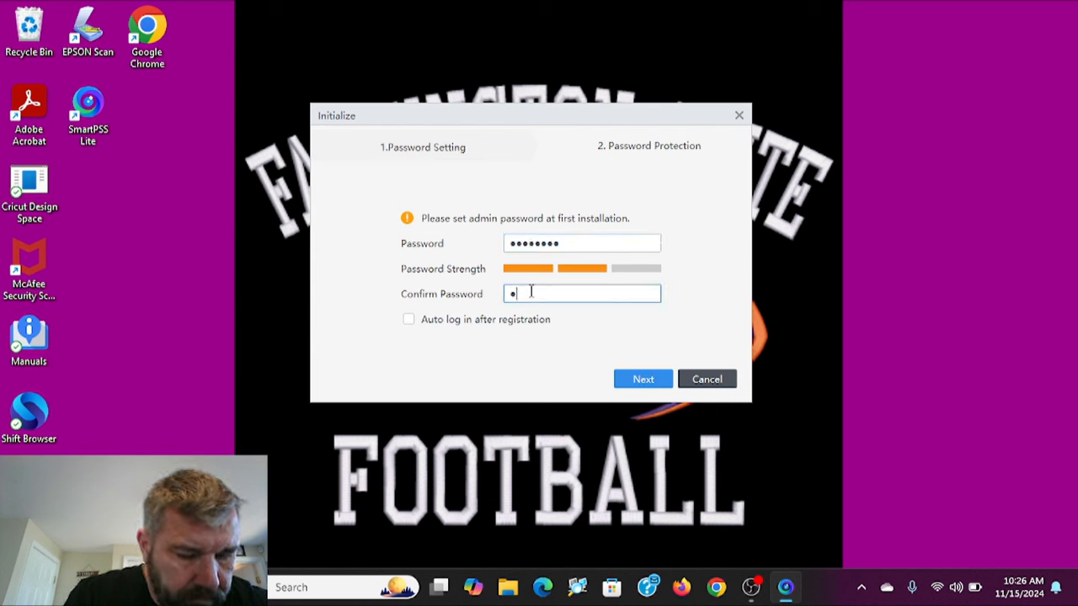
{"action": "type", "text": "••••"}
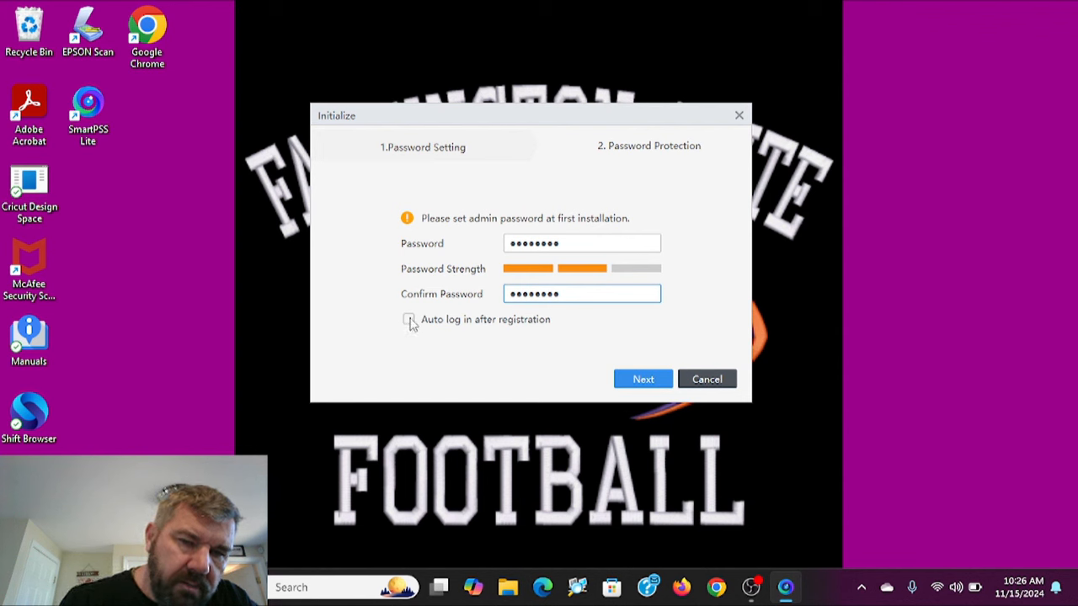
{"action": "left_click", "coordinate": [407, 320]}
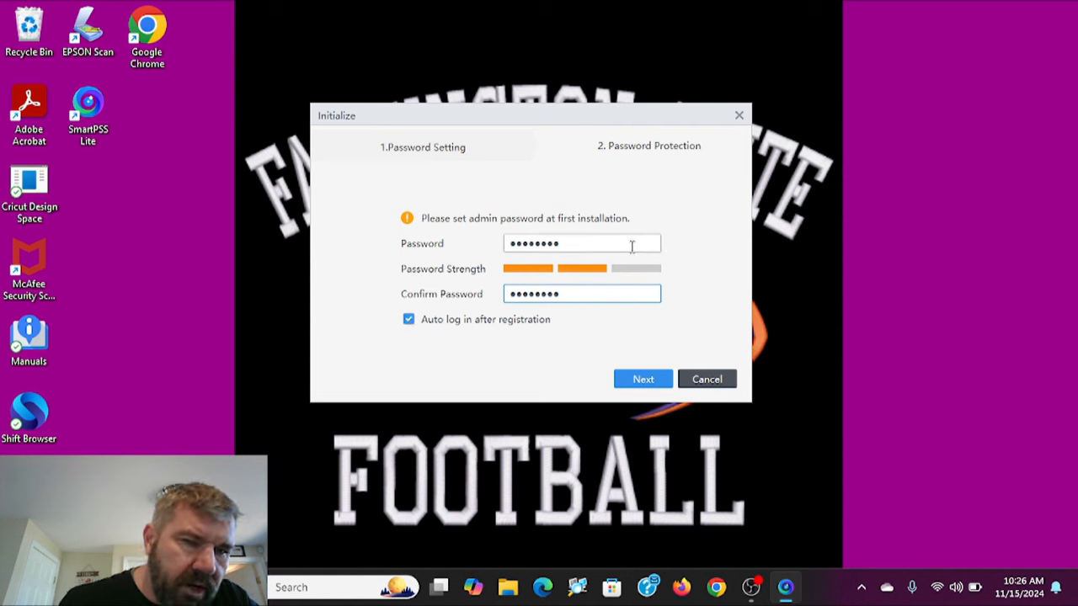
{"action": "mouse_move", "coordinate": [519, 379]}
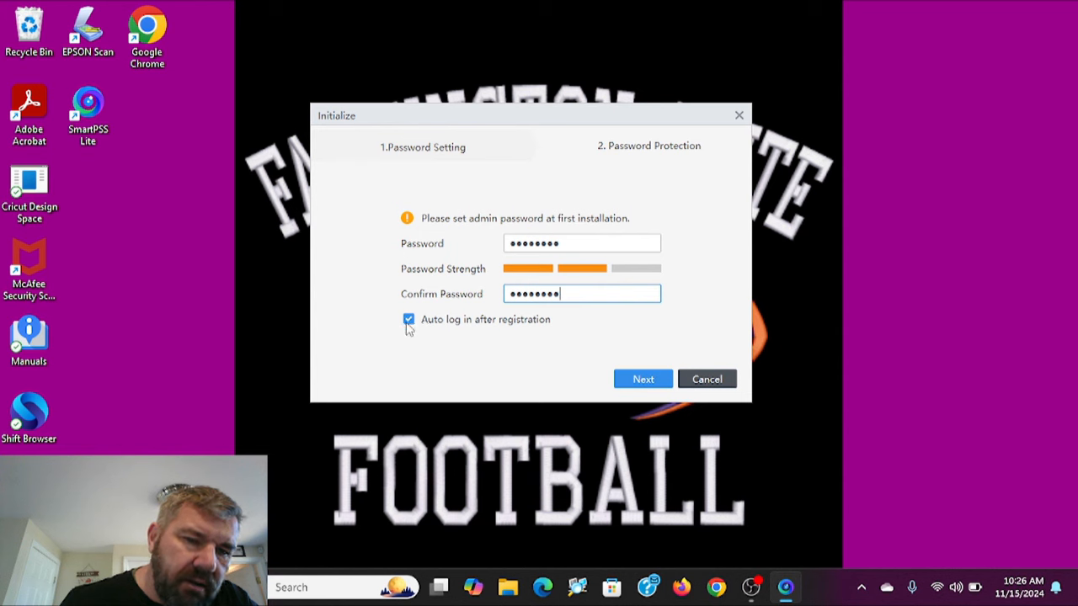
{"action": "left_click", "coordinate": [407, 320]}
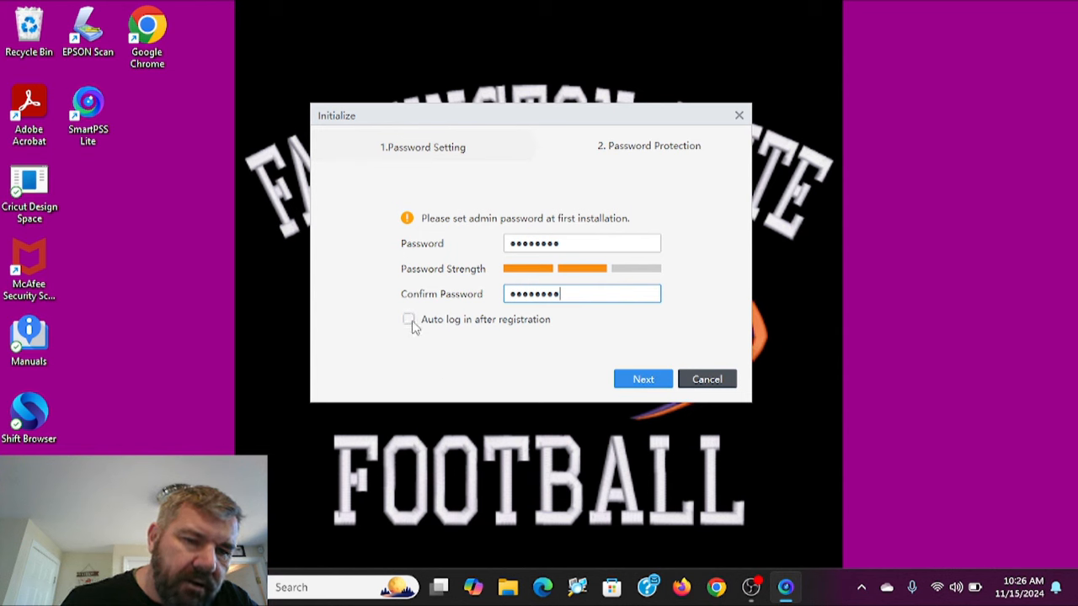
{"action": "left_click", "coordinate": [407, 320]}
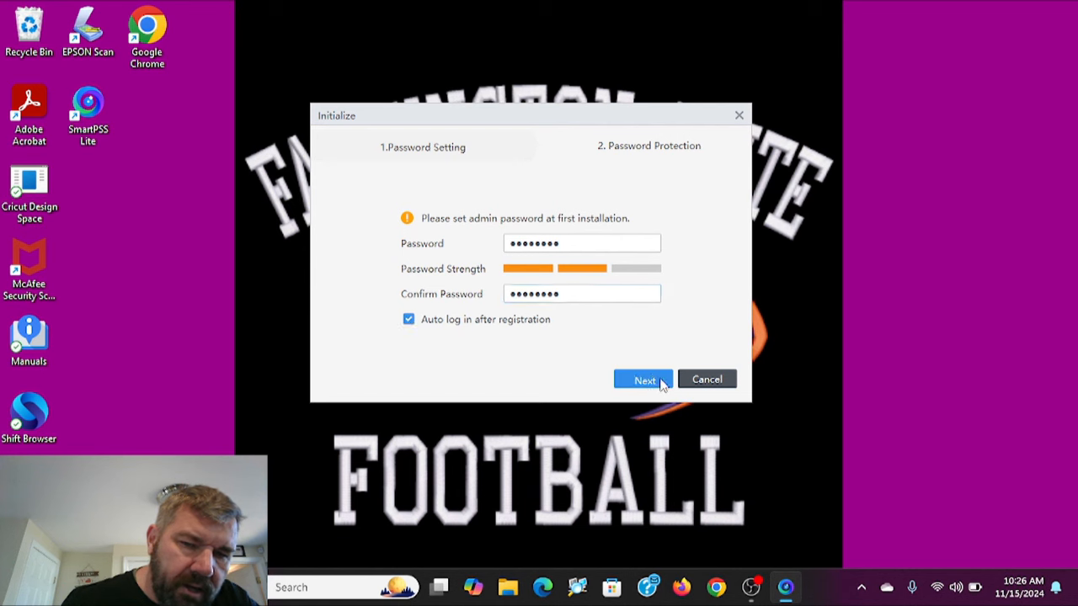
{"action": "left_click", "coordinate": [644, 380]}
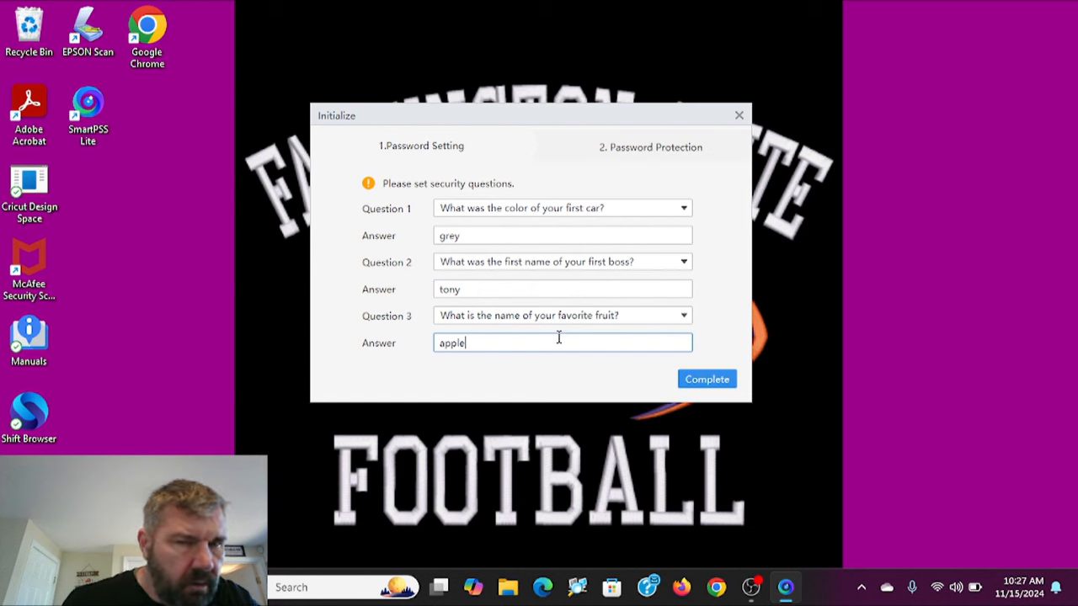
{"action": "mouse_move", "coordinate": [747, 320]}
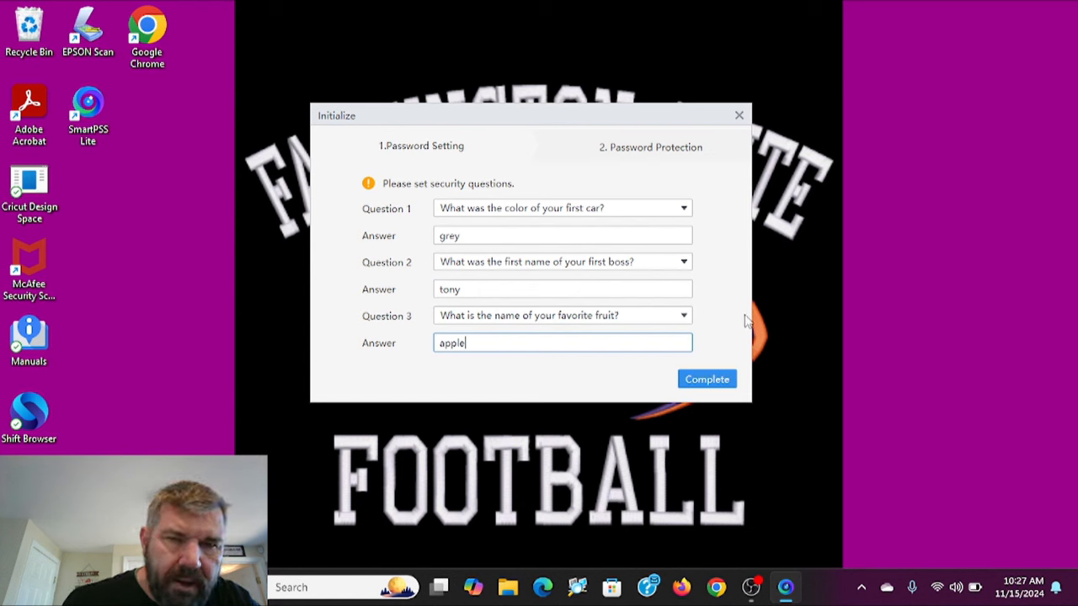
{"action": "left_click", "coordinate": [706, 379]}
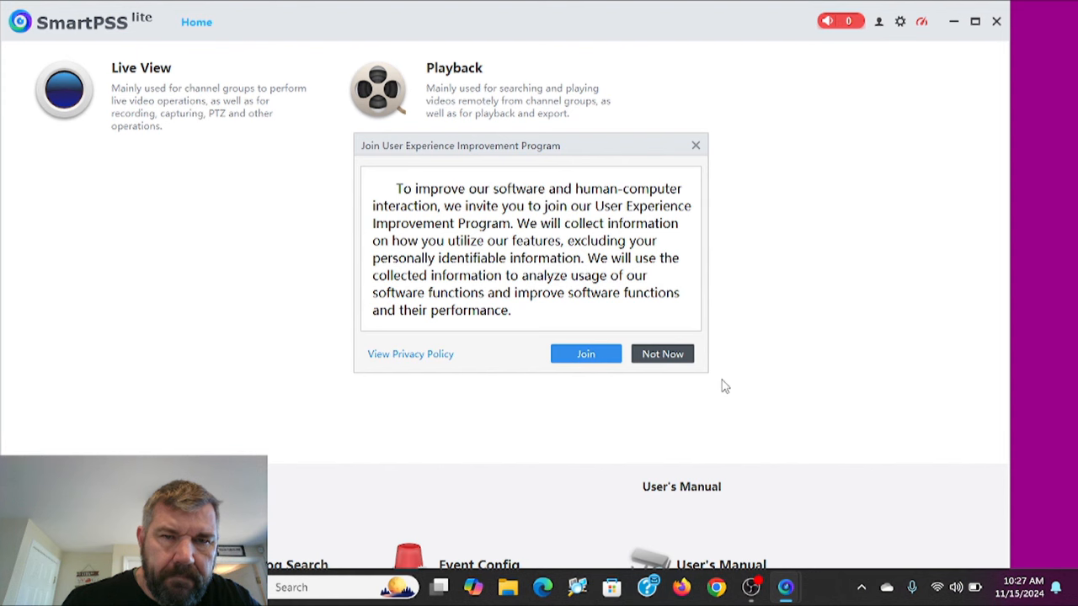
{"action": "mouse_move", "coordinate": [643, 365]}
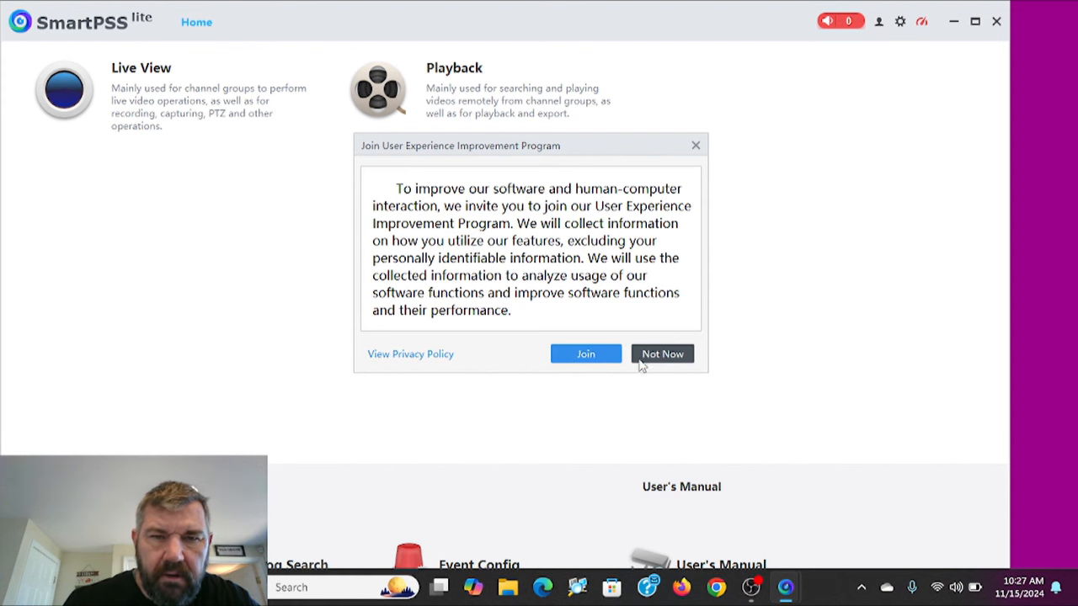
Decline the User Experience Improvement Program with Not Now.
{"action": "left_click", "coordinate": [662, 354]}
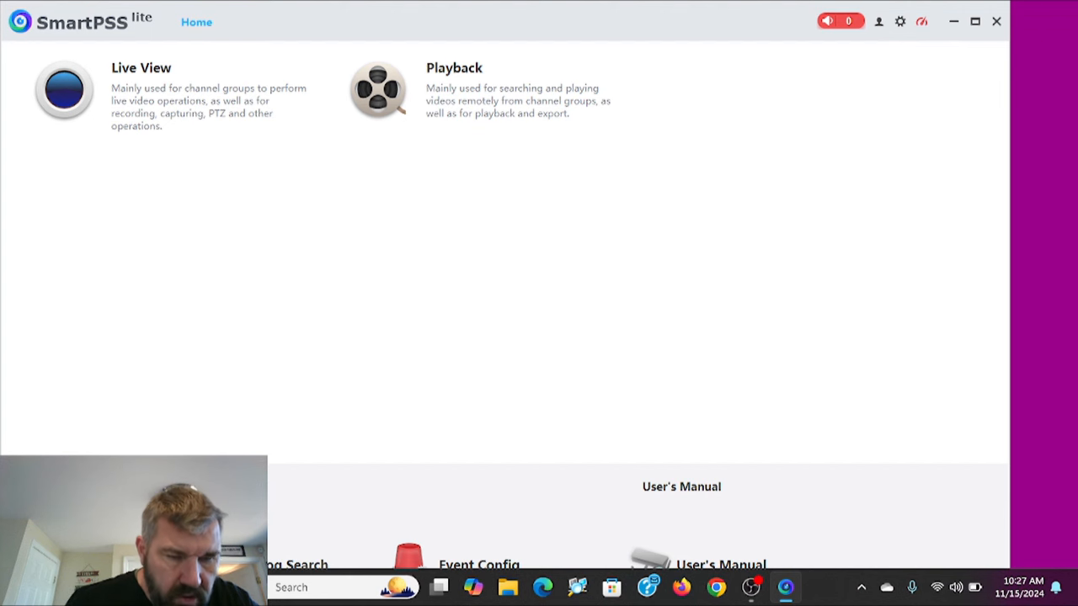
Go to the Devices page, currently listing zero devices.
{"action": "left_click", "coordinate": [273, 22]}
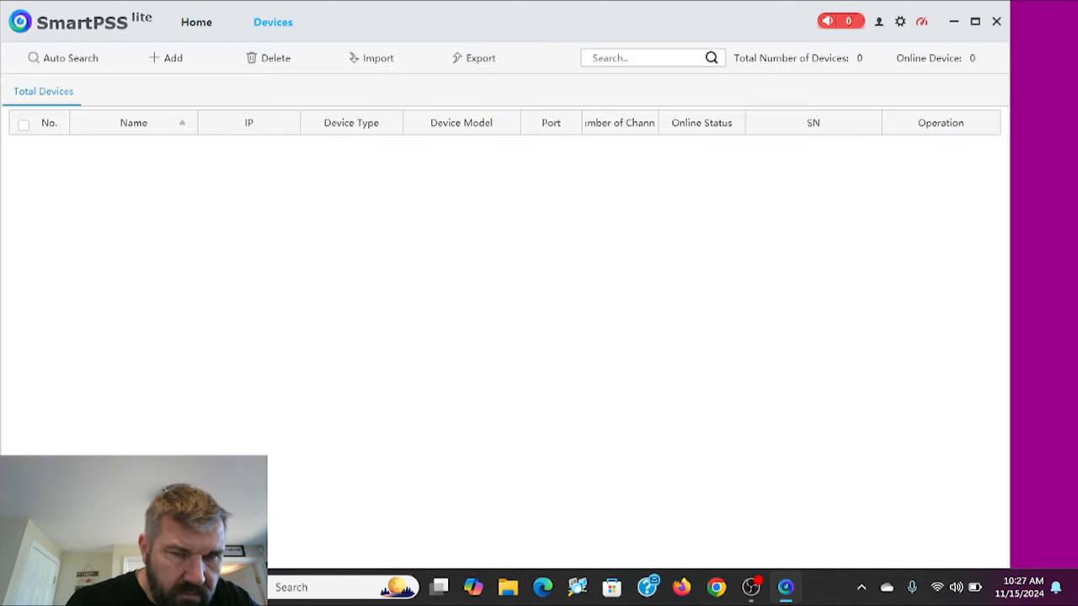
{"action": "mouse_move", "coordinate": [227, 256]}
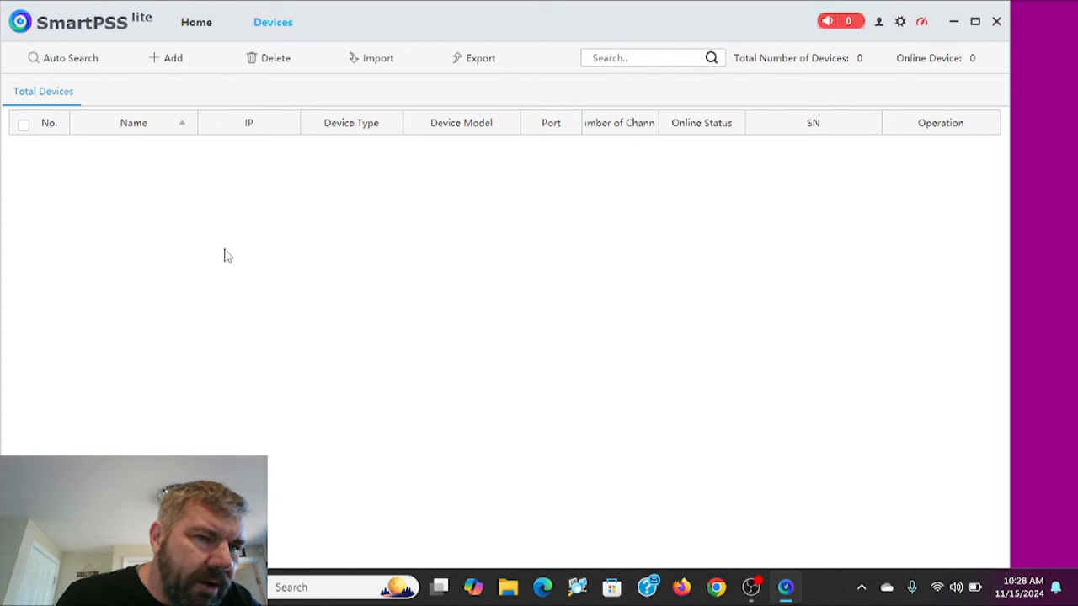
{"action": "mouse_move", "coordinate": [51, 68]}
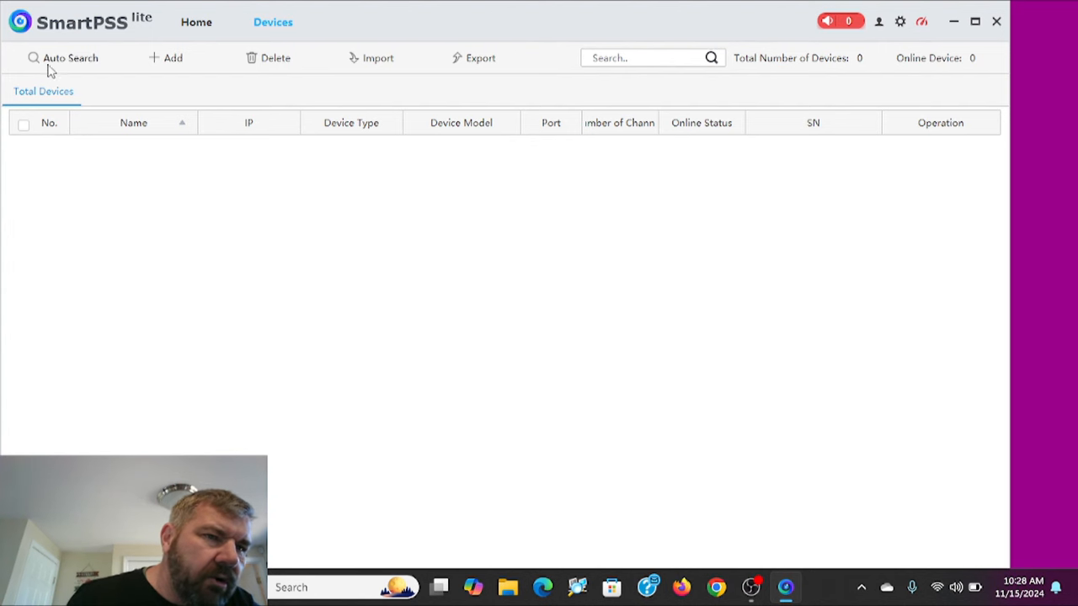
Auto-search the network and tick the found N42BD32 device at 192.168.0.219 for adding.
{"action": "left_click", "coordinate": [71, 57]}
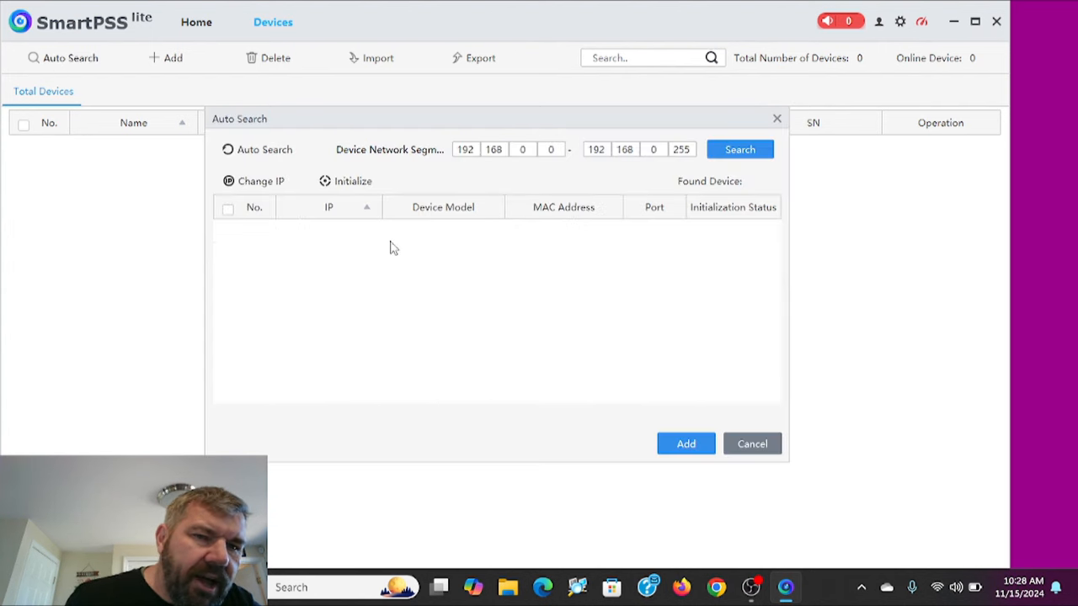
{"action": "left_click", "coordinate": [737, 148]}
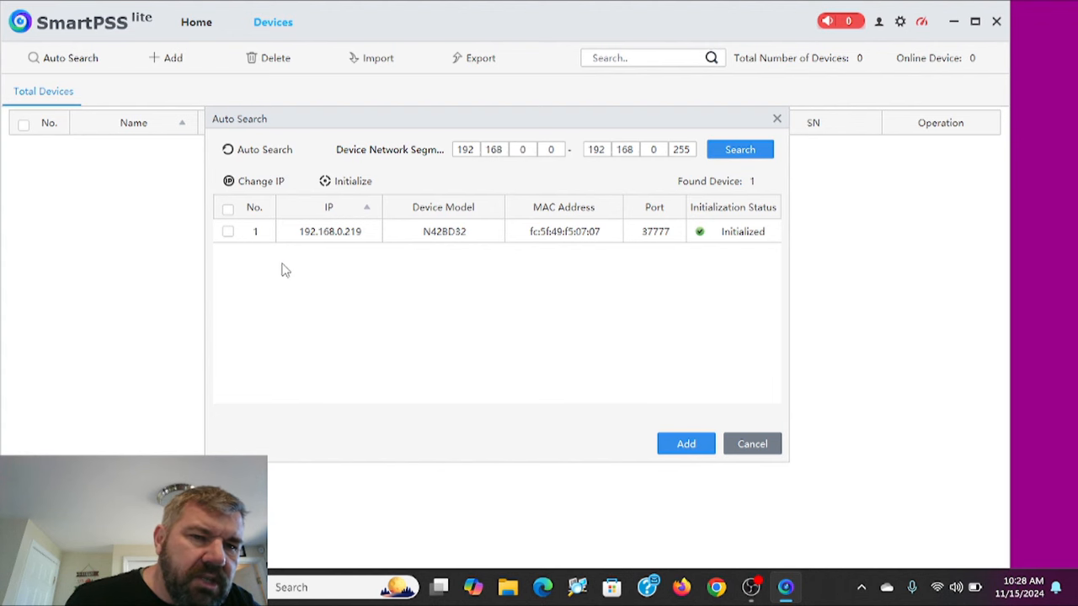
{"action": "mouse_move", "coordinate": [401, 279]}
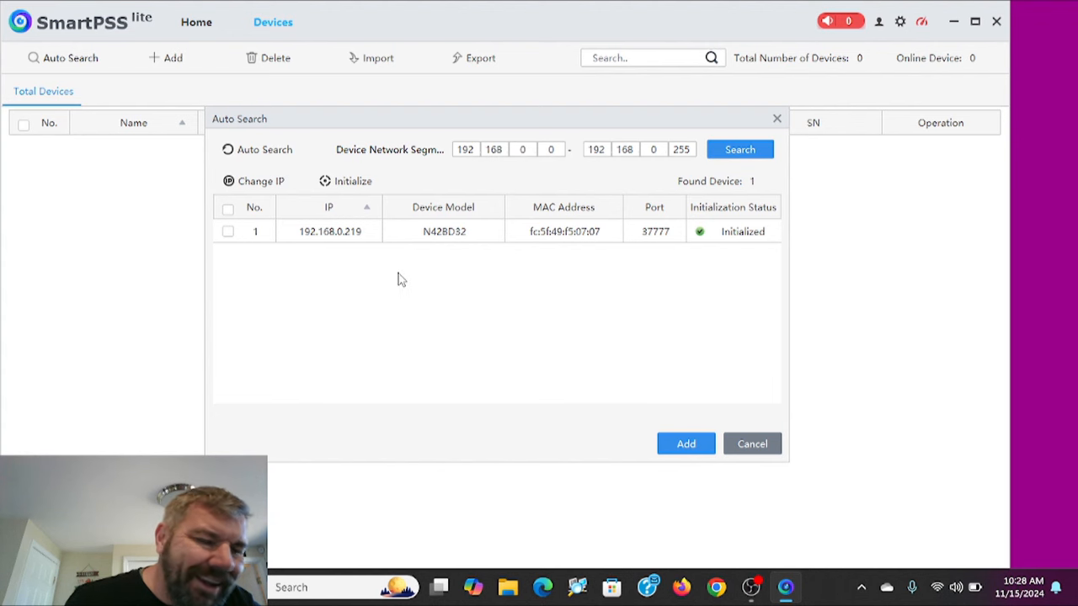
{"action": "mouse_move", "coordinate": [303, 267]}
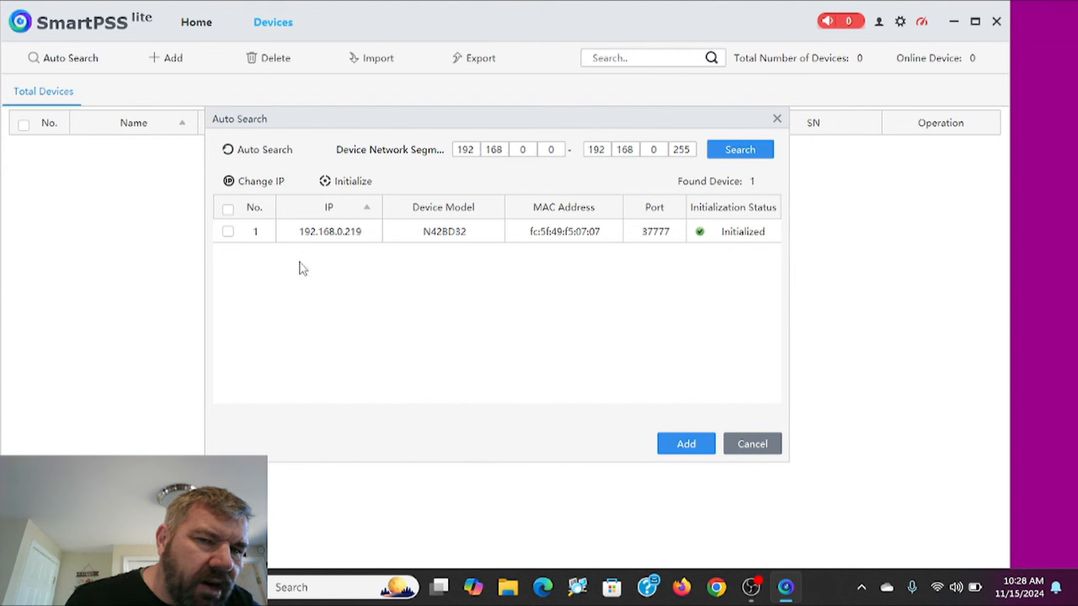
{"action": "mouse_move", "coordinate": [502, 290]}
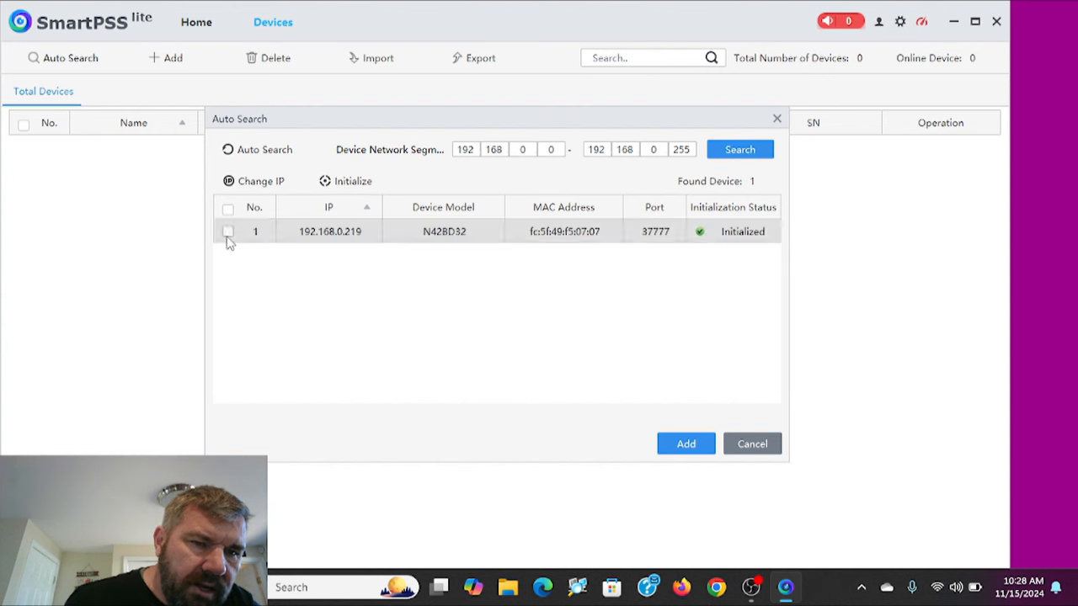
{"action": "left_click", "coordinate": [227, 230]}
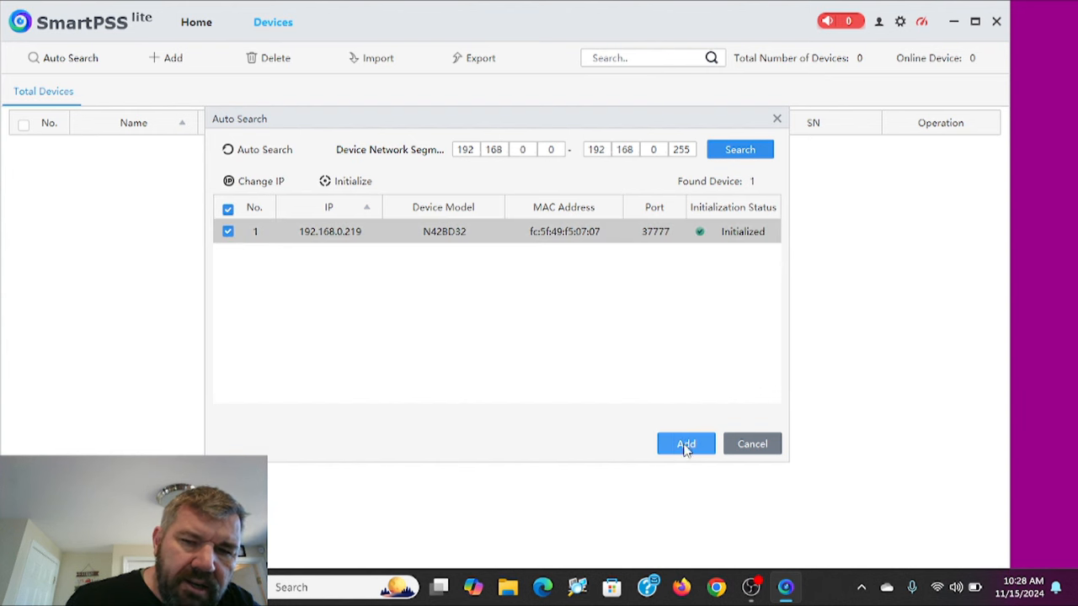
Add the found camera at 192.168.0.219 with user admin and its password, then close Auto Search.
{"action": "left_click", "coordinate": [685, 445]}
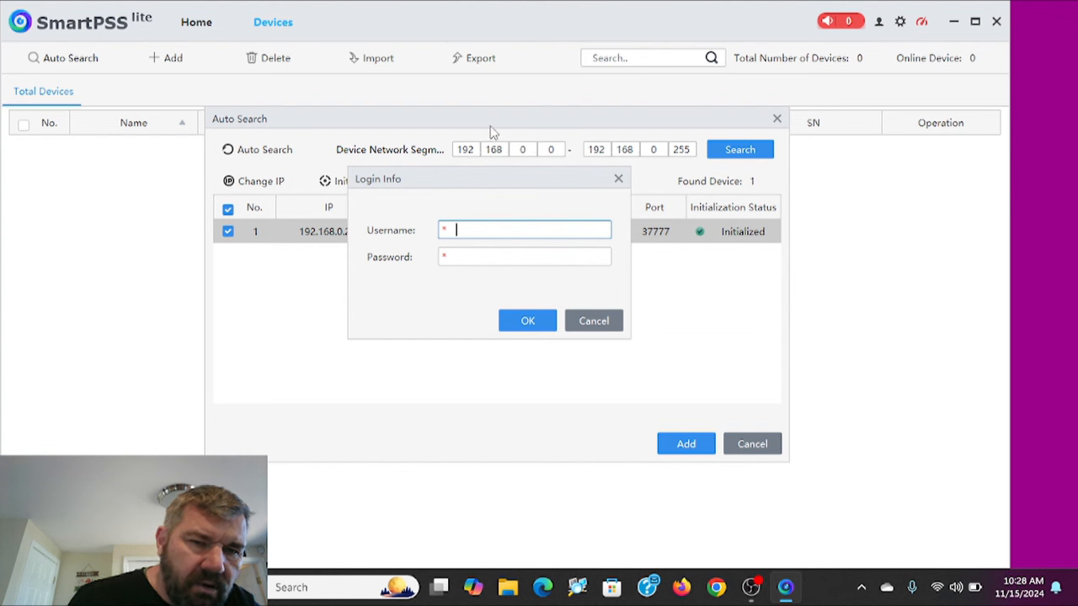
{"action": "type", "text": "ad"}
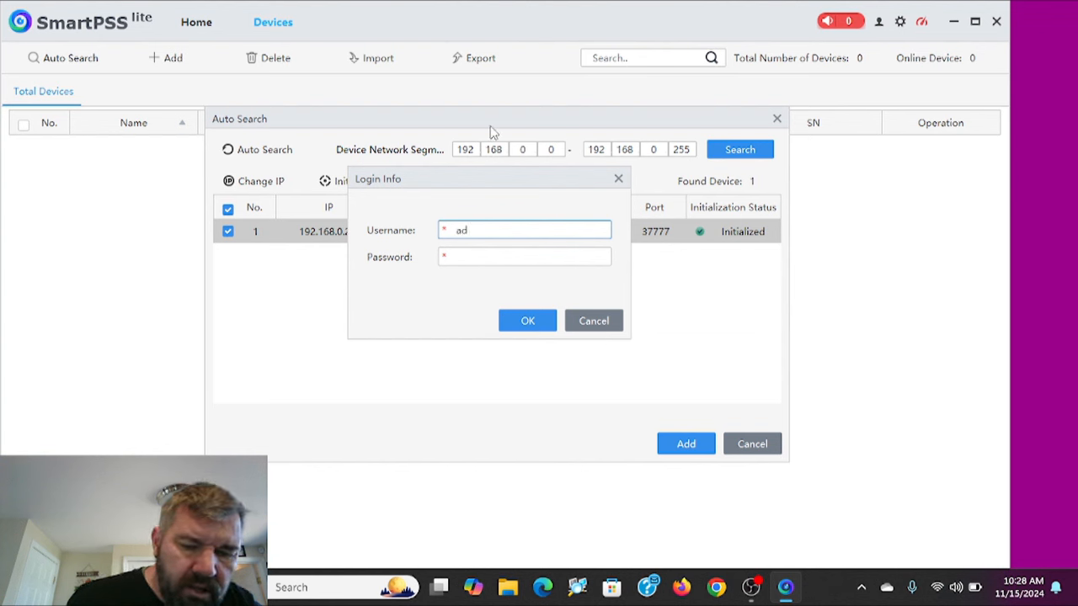
{"action": "type", "text": "min"}
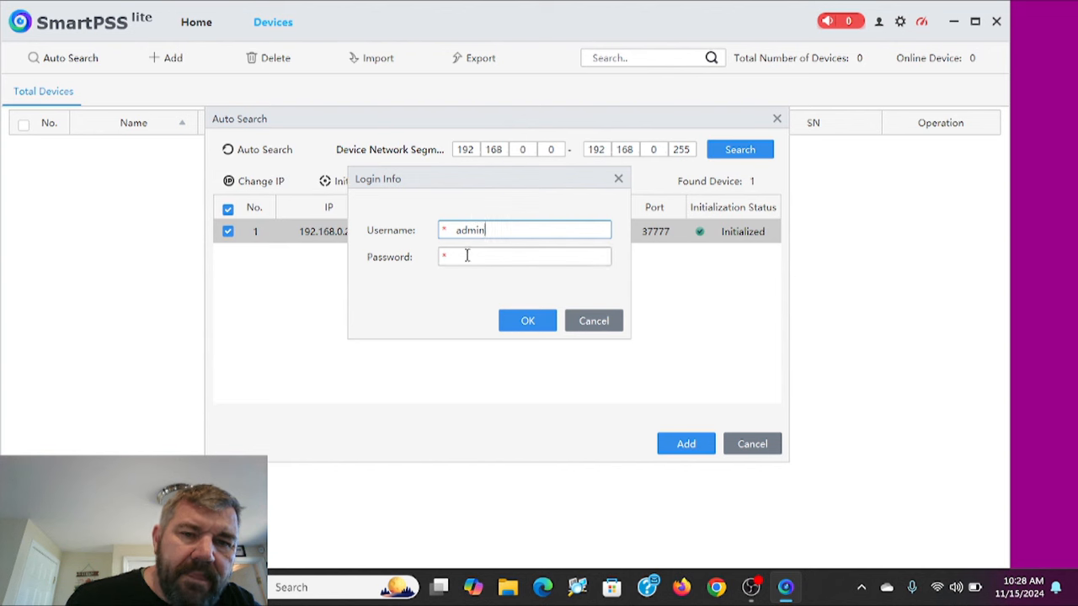
{"action": "left_click", "coordinate": [523, 255]}
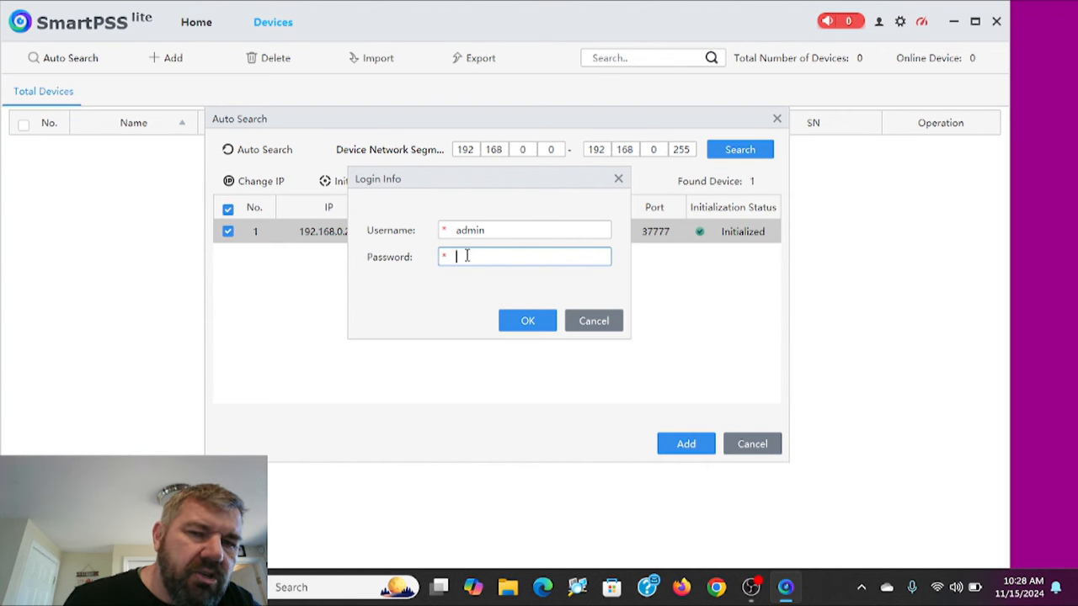
{"action": "type", "text": "•"}
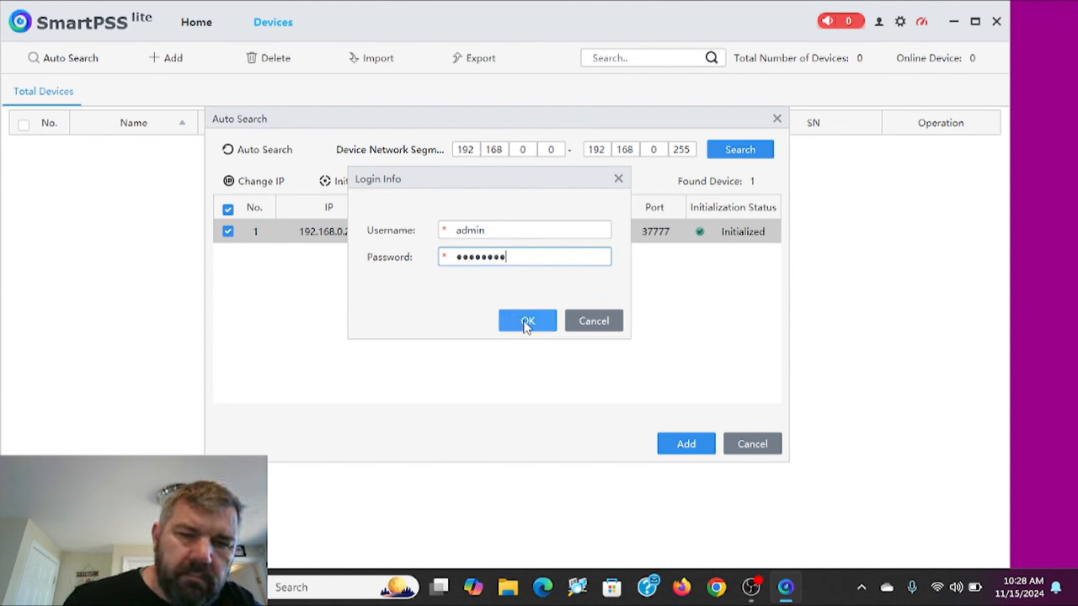
{"action": "left_click", "coordinate": [528, 320]}
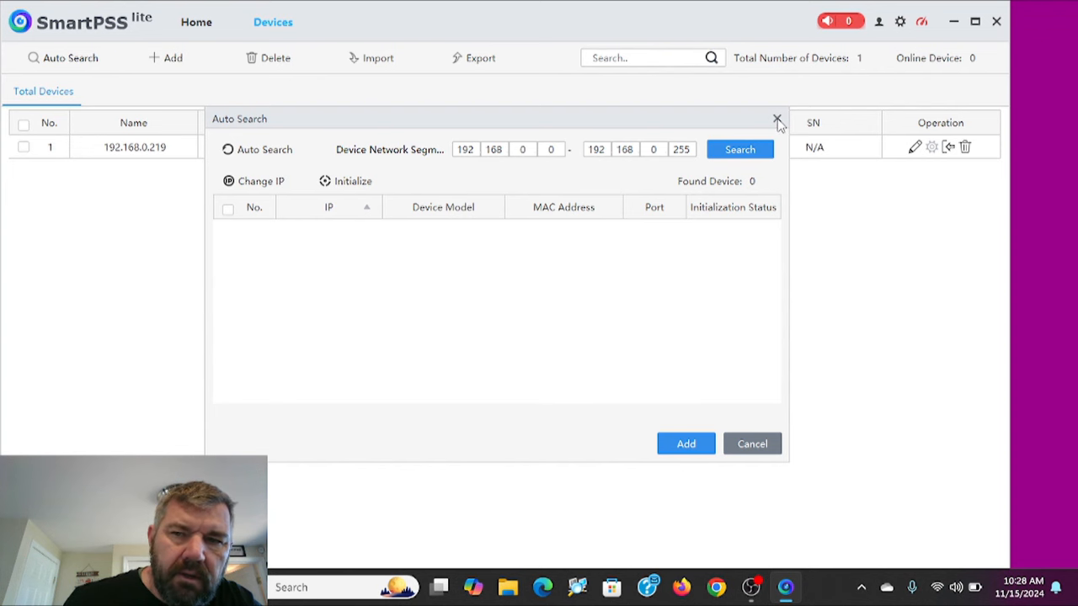
{"action": "left_click", "coordinate": [777, 117]}
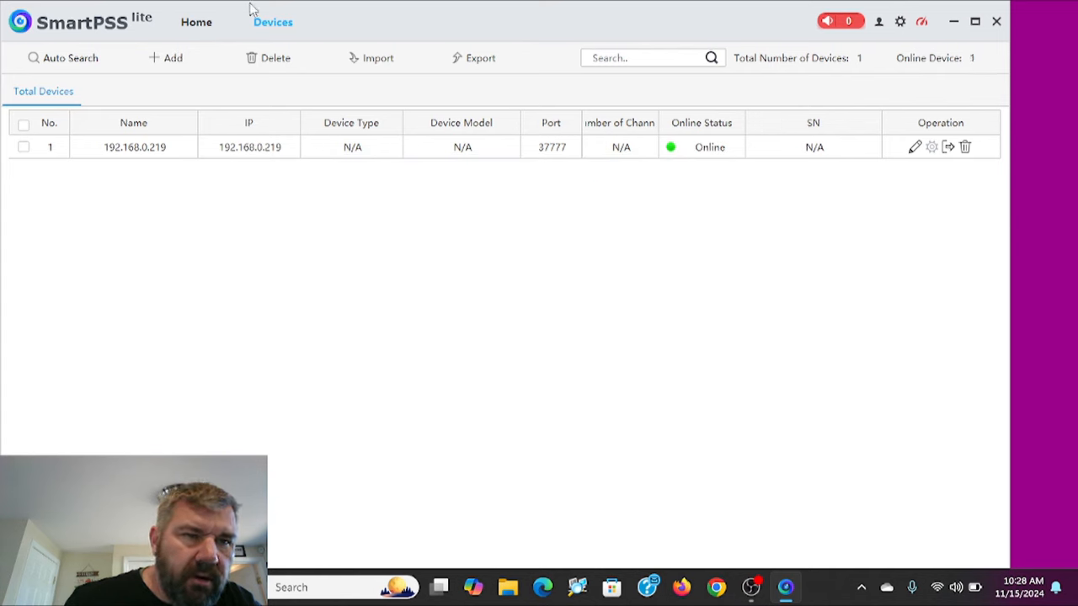
Play the 192.168.0.219 camera's live feed in Live View and refresh its channel information.
{"action": "left_click", "coordinate": [312, 22]}
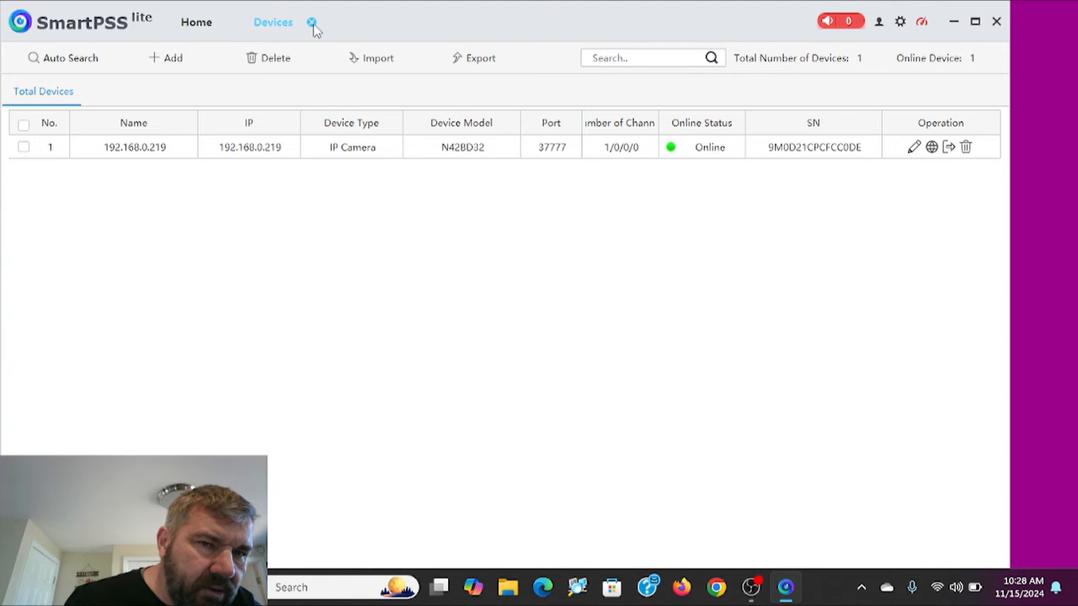
{"action": "left_click", "coordinate": [195, 22]}
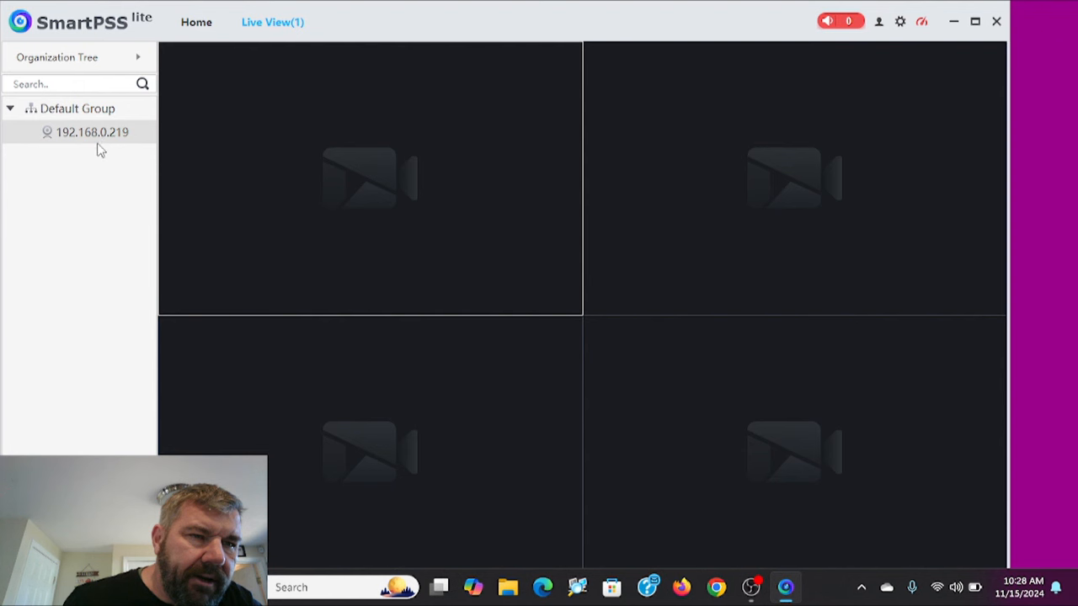
{"action": "double_click", "coordinate": [91, 131]}
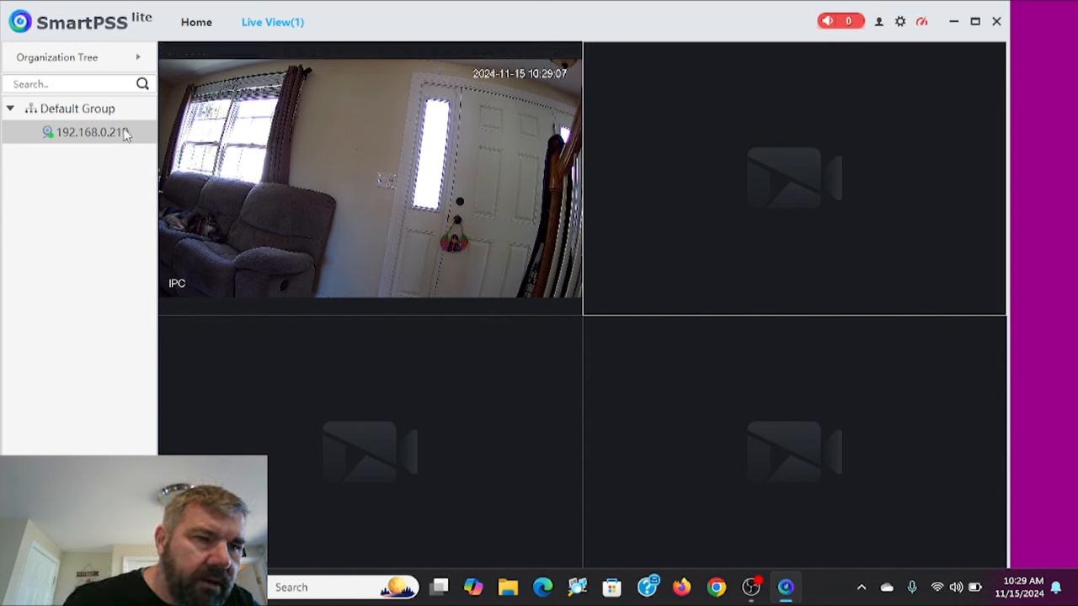
{"action": "right_click", "coordinate": [91, 131]}
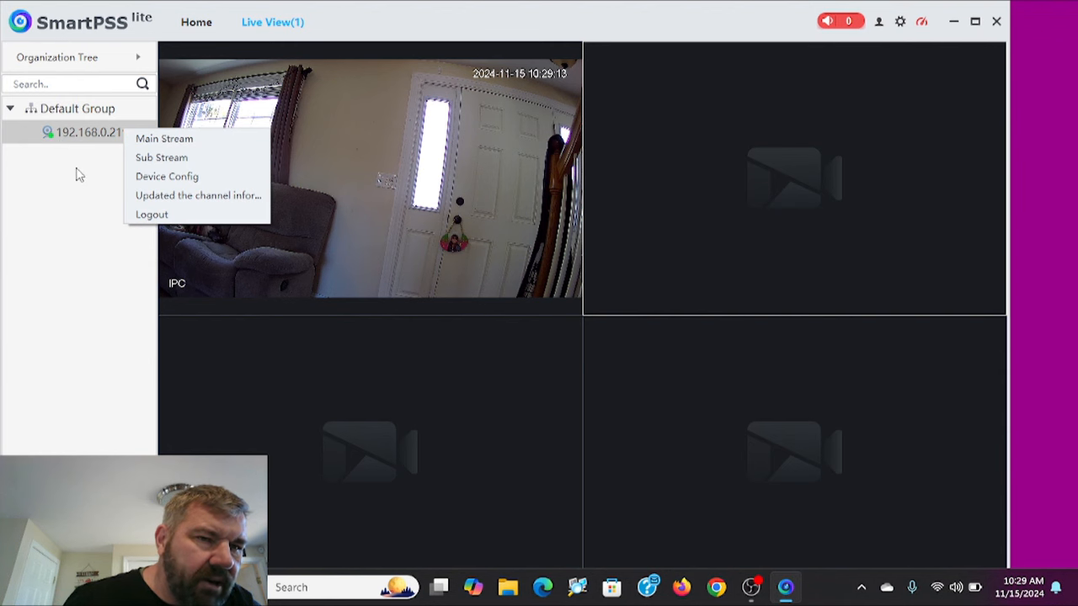
{"action": "mouse_move", "coordinate": [199, 195]}
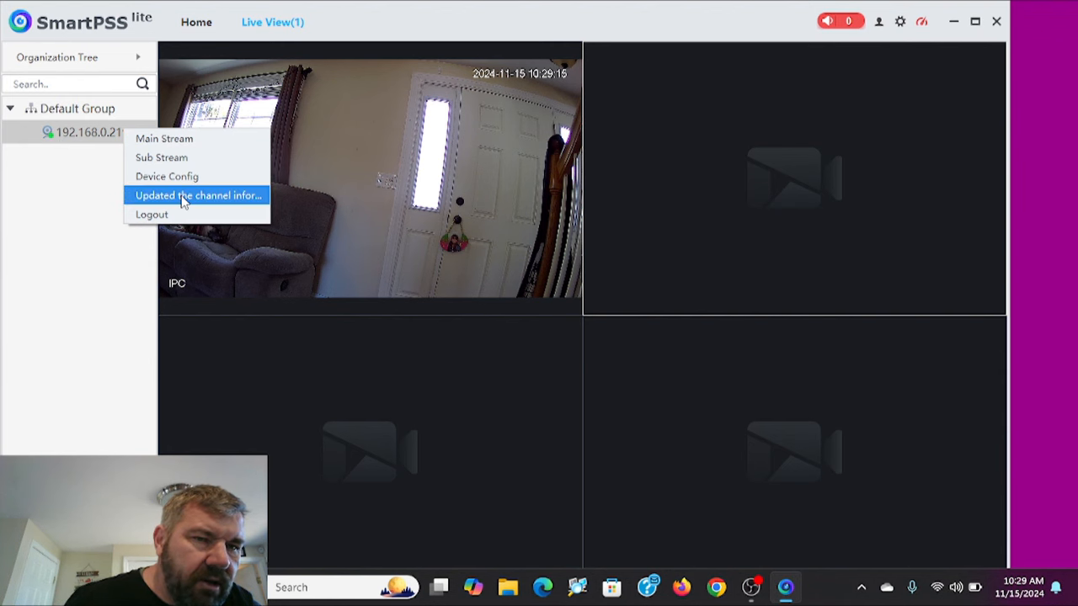
{"action": "left_click", "coordinate": [199, 195]}
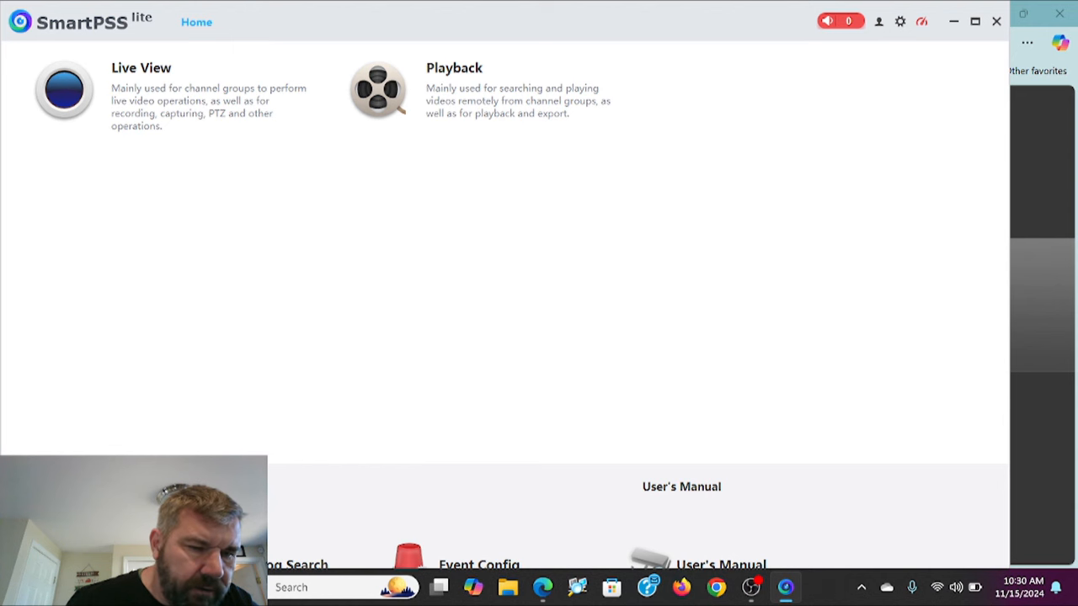
Rename the camera's device to 'test camera' in Devices and maximize the window.
{"action": "left_click", "coordinate": [272, 22]}
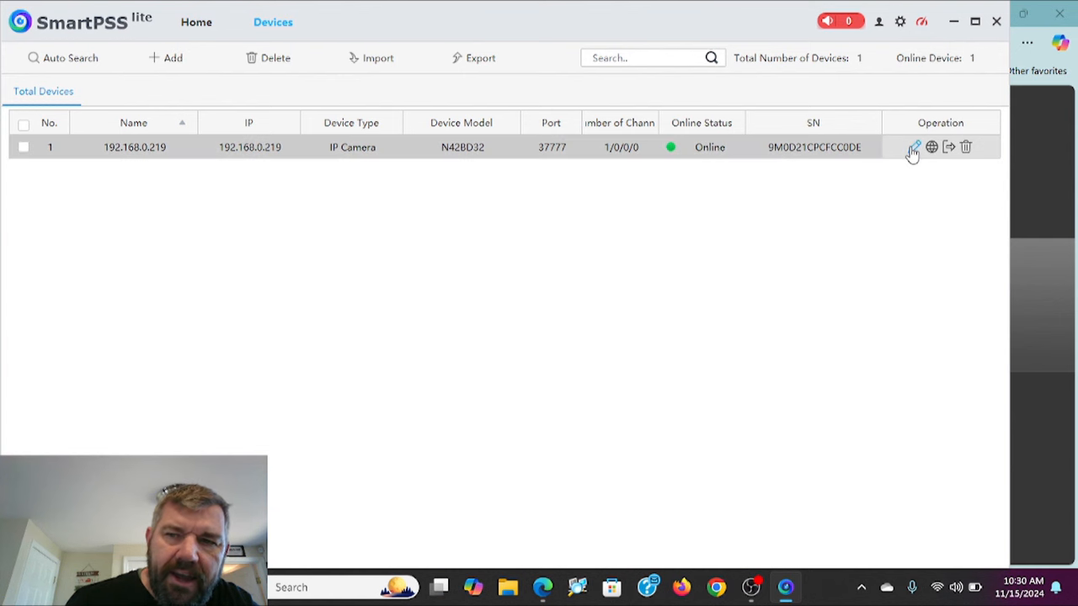
{"action": "left_click", "coordinate": [913, 147]}
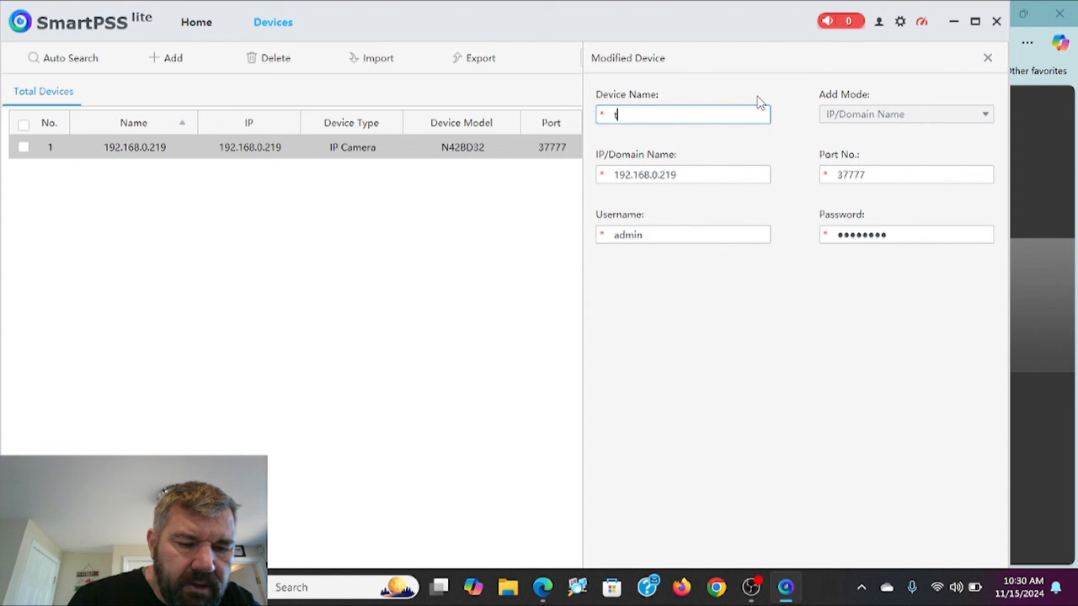
{"action": "type", "text": "est ca"}
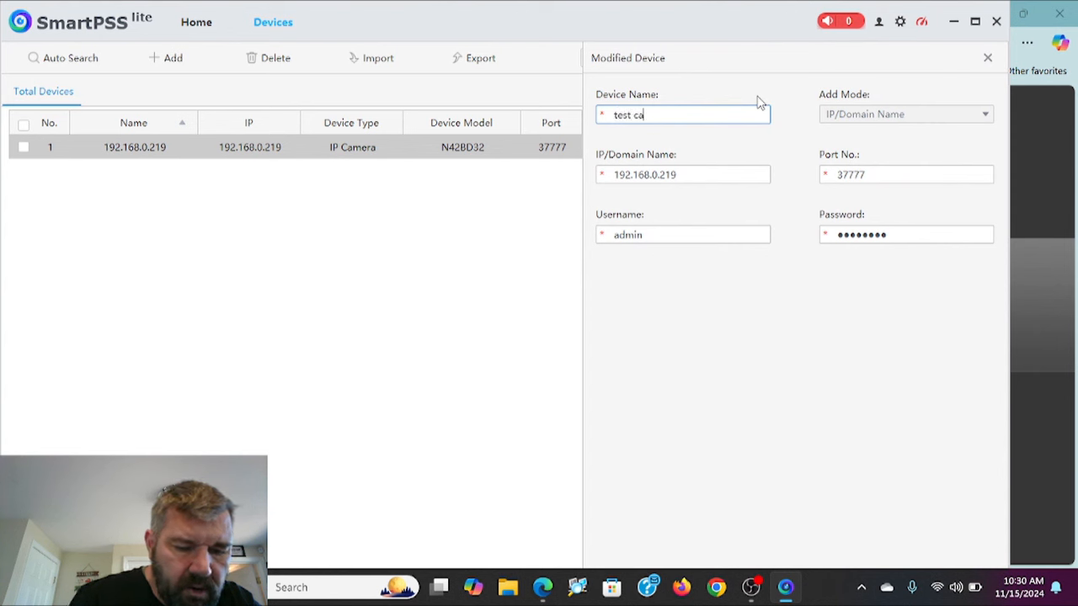
{"action": "type", "text": "mera"}
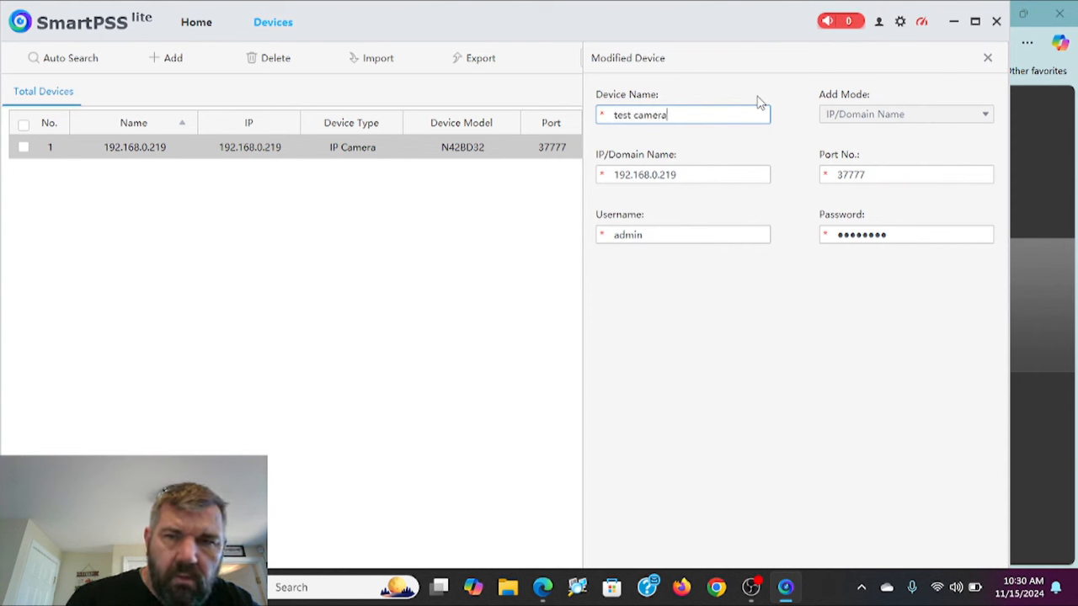
{"action": "mouse_move", "coordinate": [832, 328]}
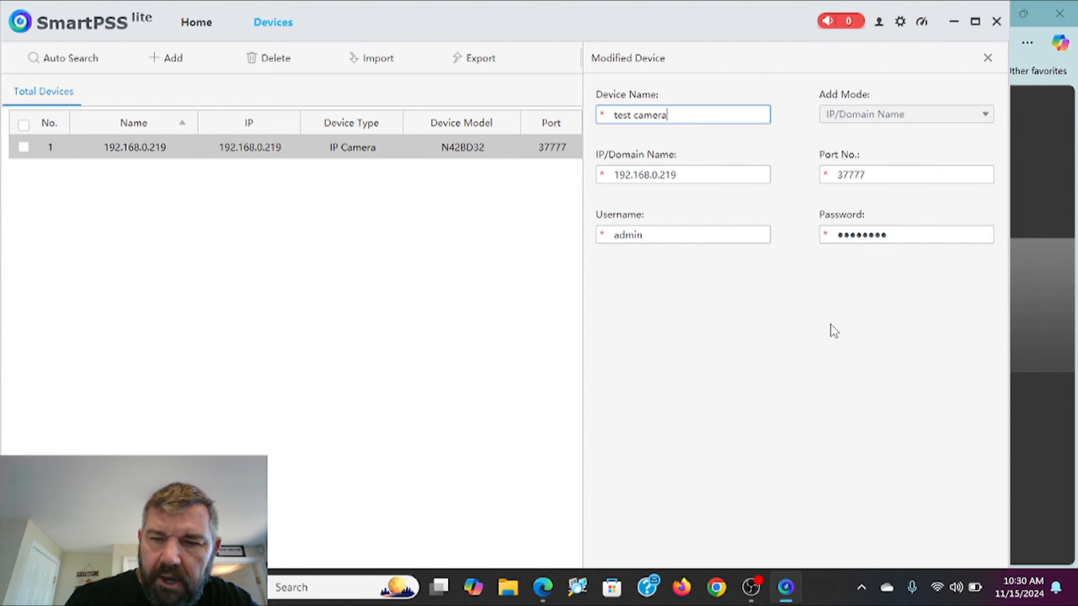
{"action": "mouse_move", "coordinate": [911, 7]}
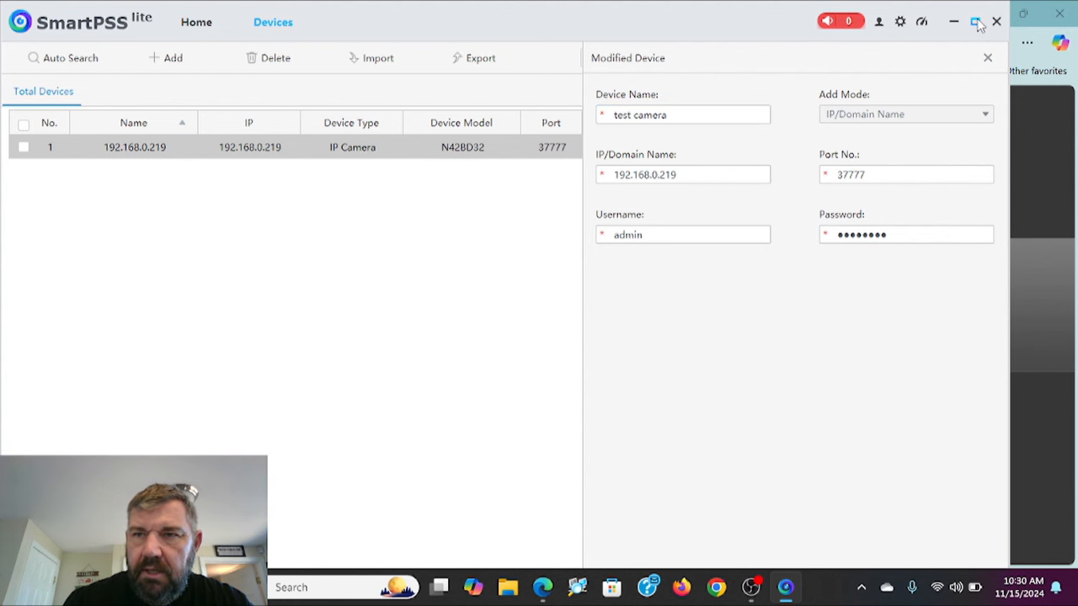
{"action": "left_click", "coordinate": [977, 20]}
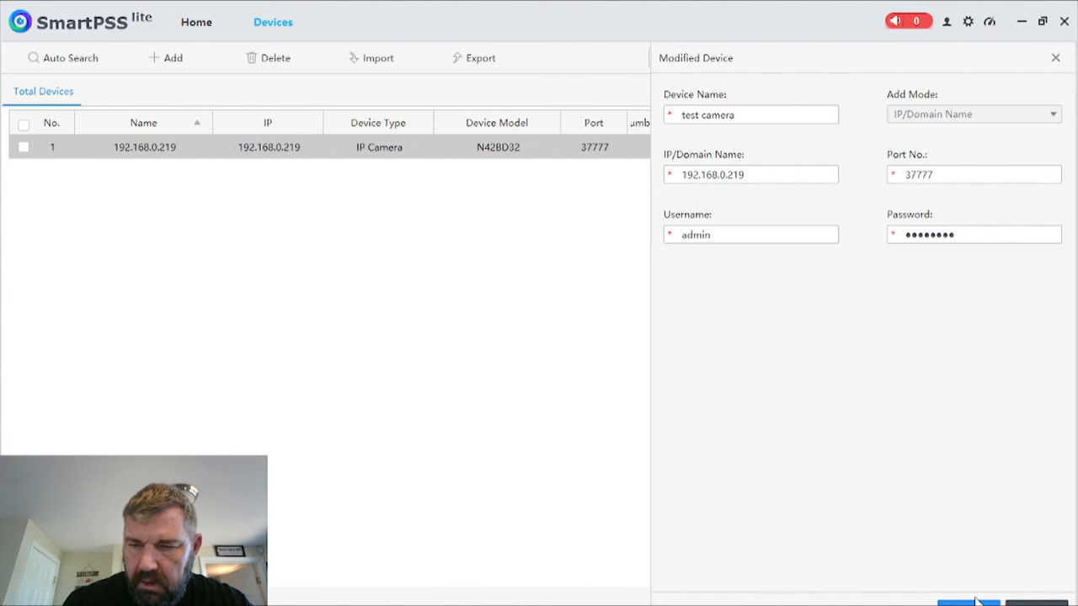
{"action": "left_click", "coordinate": [968, 603]}
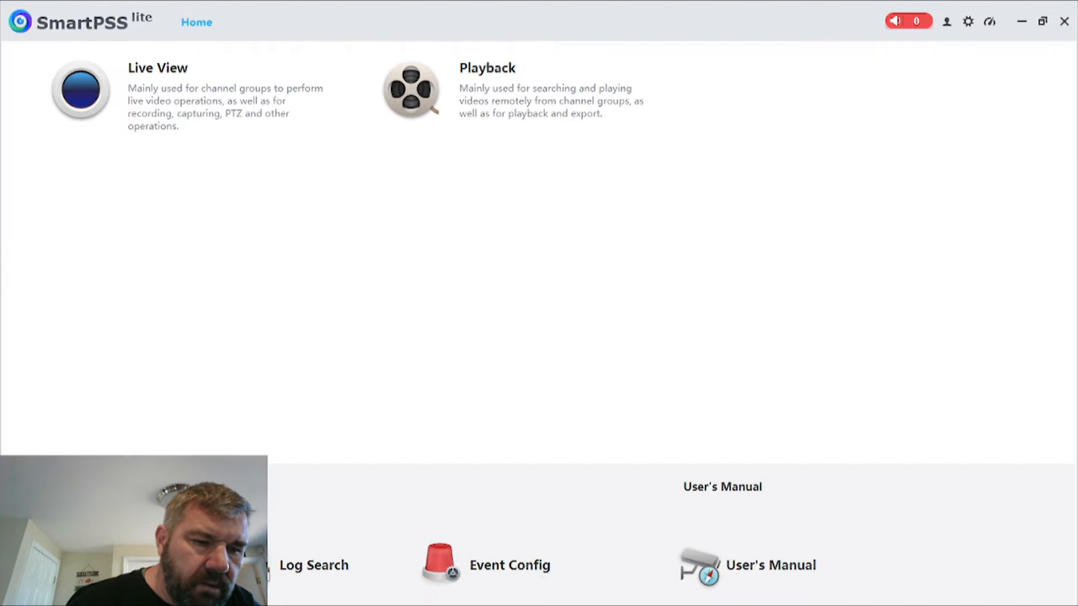
Try the manual Add Device form in SN mode from Devices and close it without adding anything.
{"action": "left_click", "coordinate": [272, 22]}
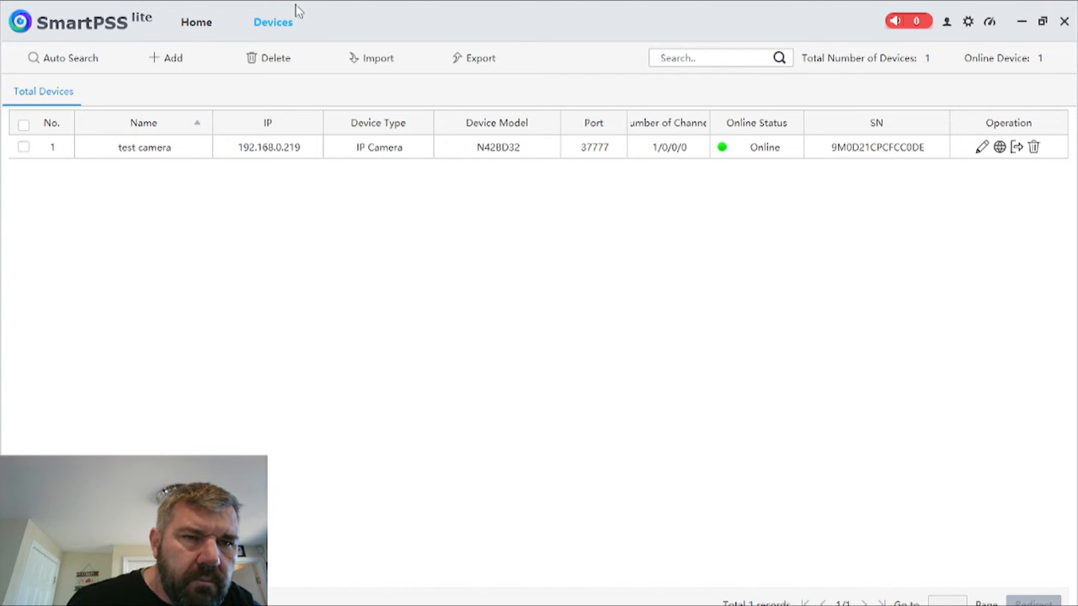
{"action": "left_click", "coordinate": [171, 57]}
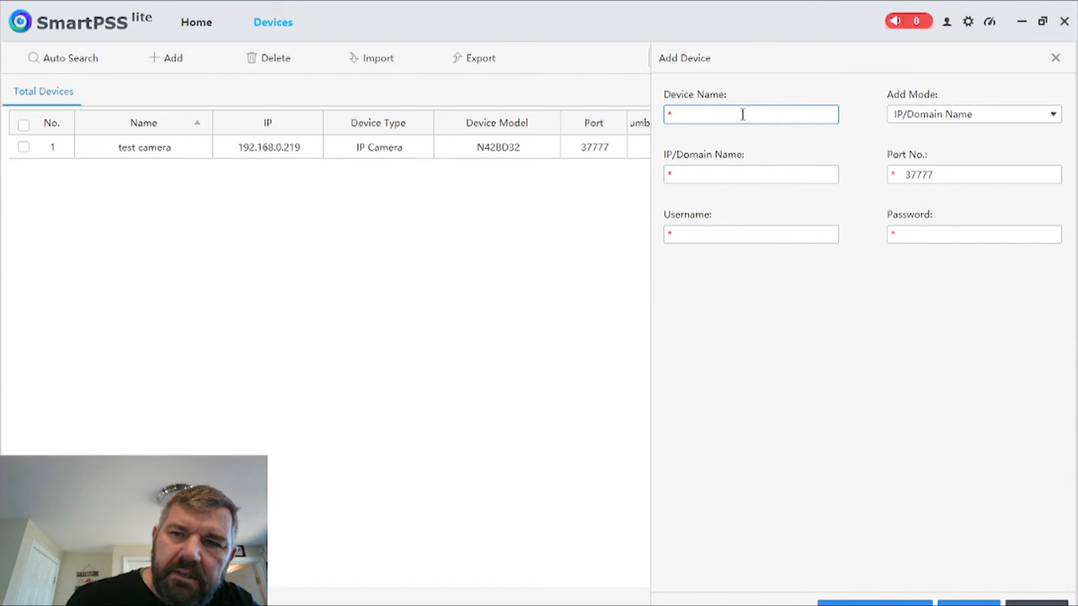
{"action": "left_click", "coordinate": [973, 115]}
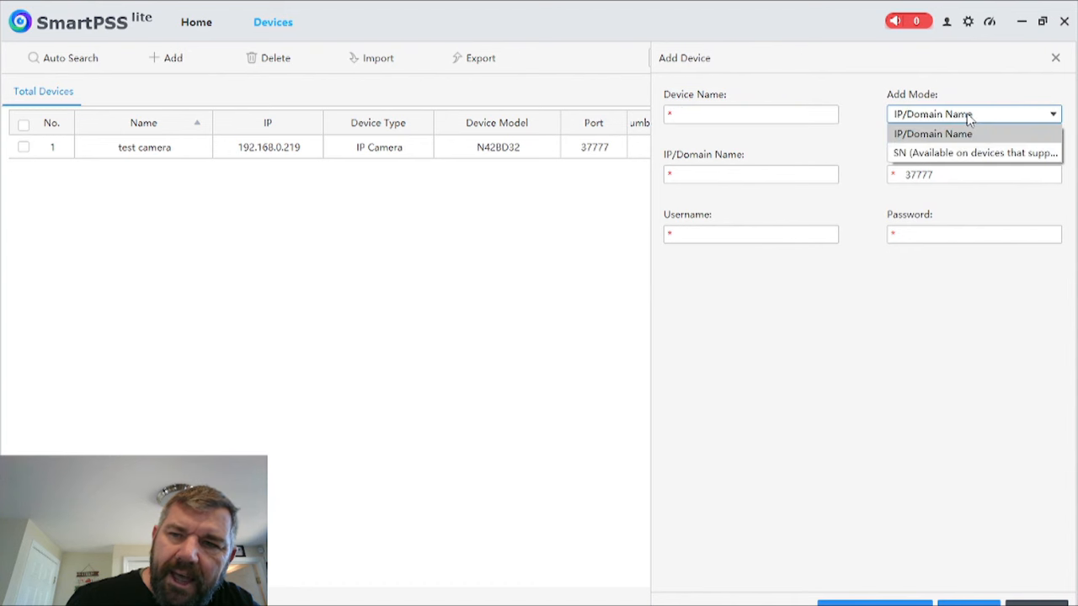
{"action": "left_click", "coordinate": [974, 152]}
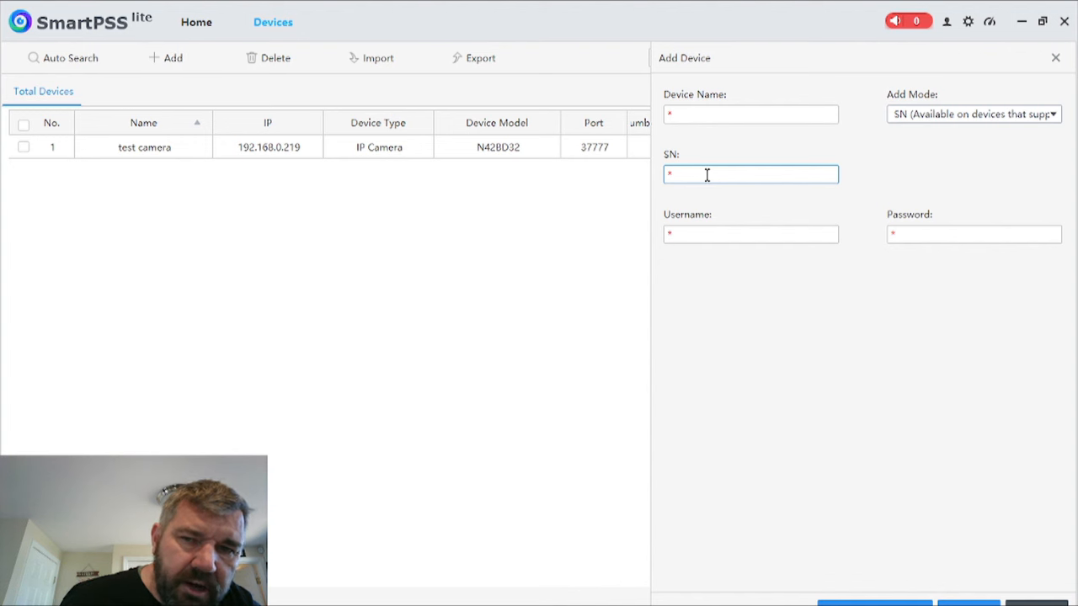
{"action": "mouse_move", "coordinate": [475, 239]}
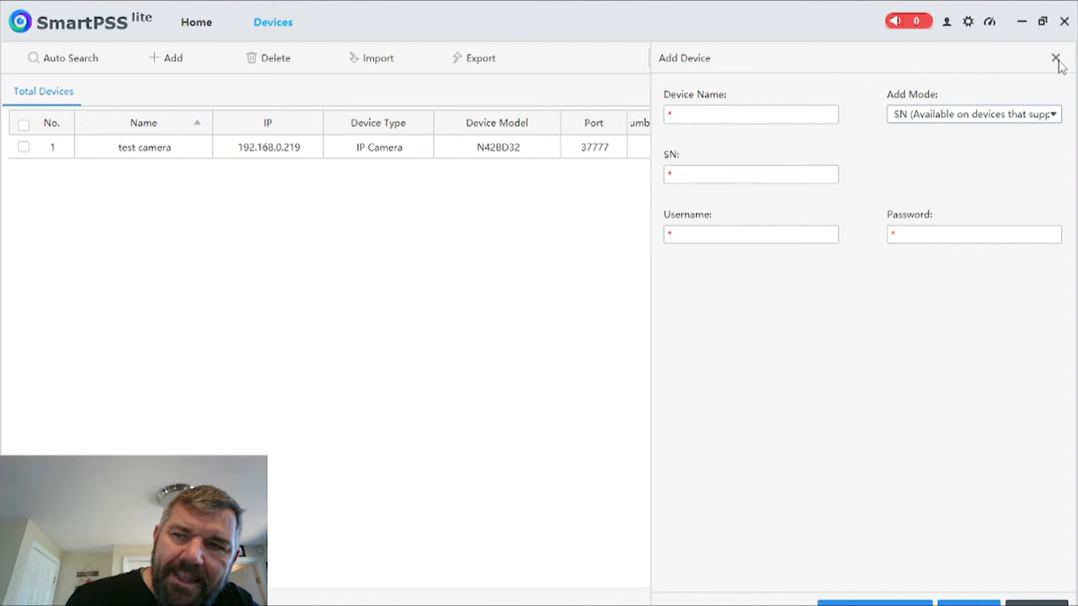
{"action": "left_click", "coordinate": [1054, 57]}
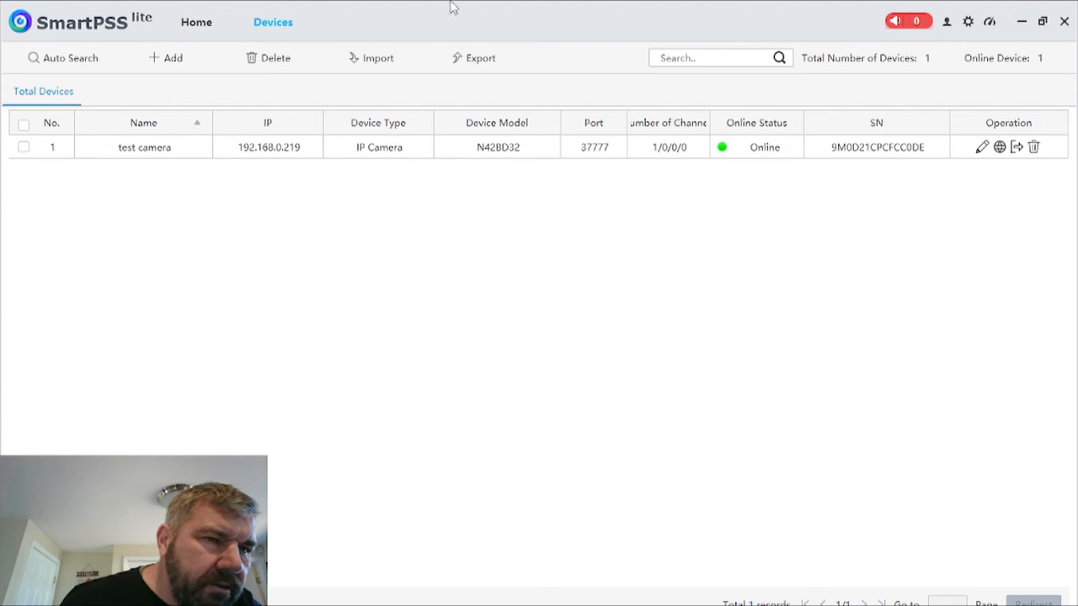
{"action": "mouse_move", "coordinate": [82, 74]}
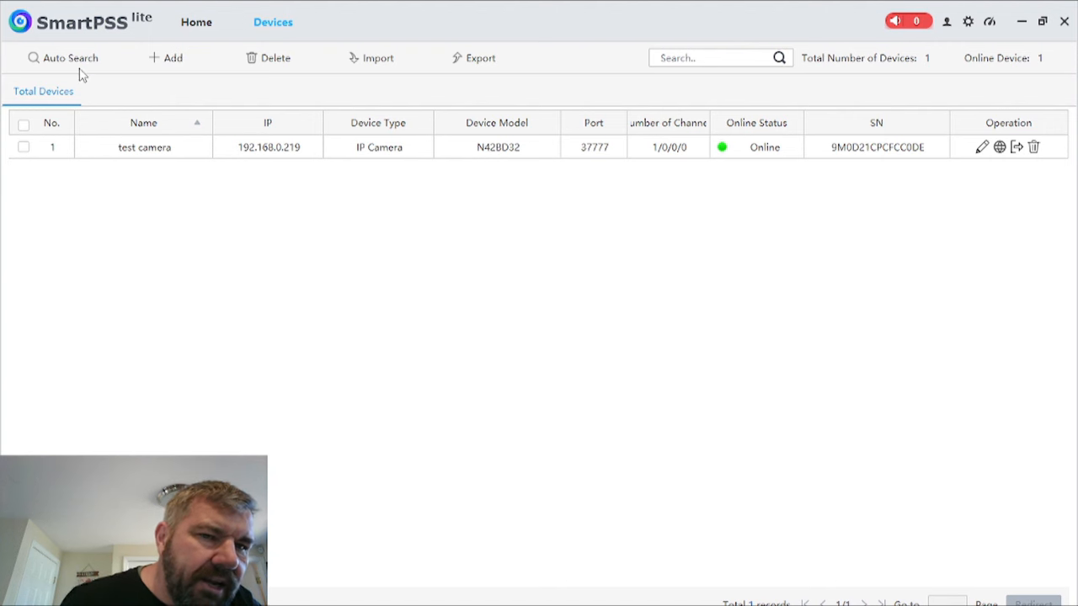
{"action": "mouse_move", "coordinate": [283, 222]}
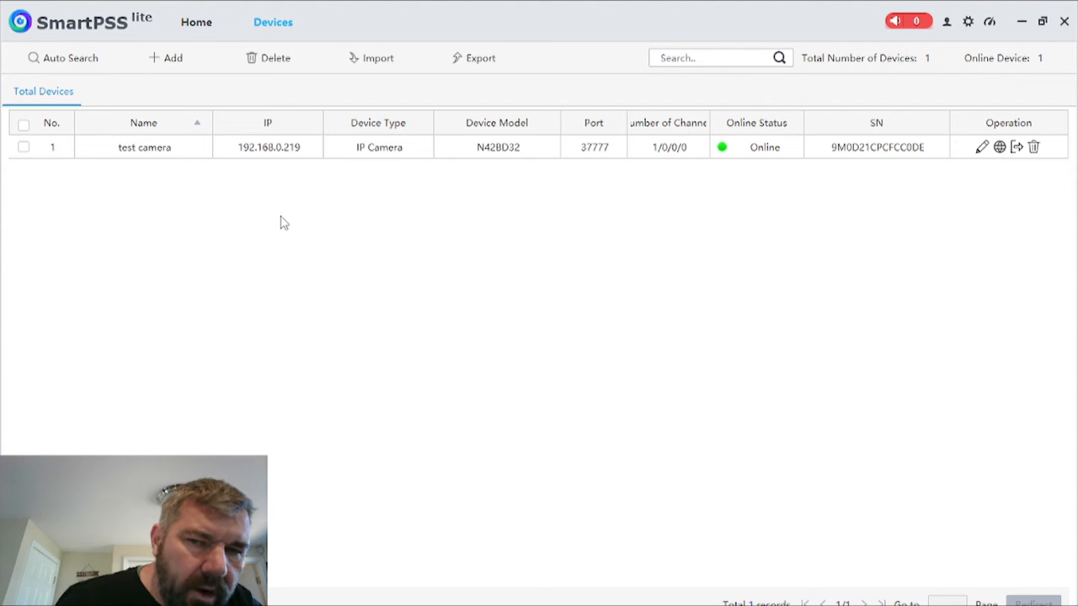
{"action": "mouse_move", "coordinate": [1000, 132]}
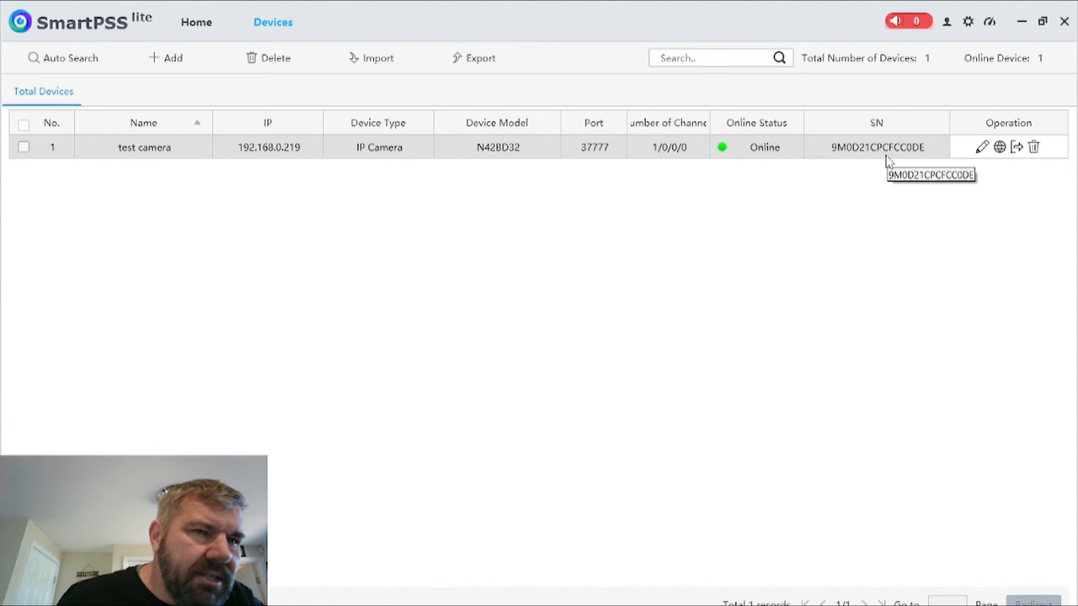
{"action": "mouse_move", "coordinate": [889, 162]}
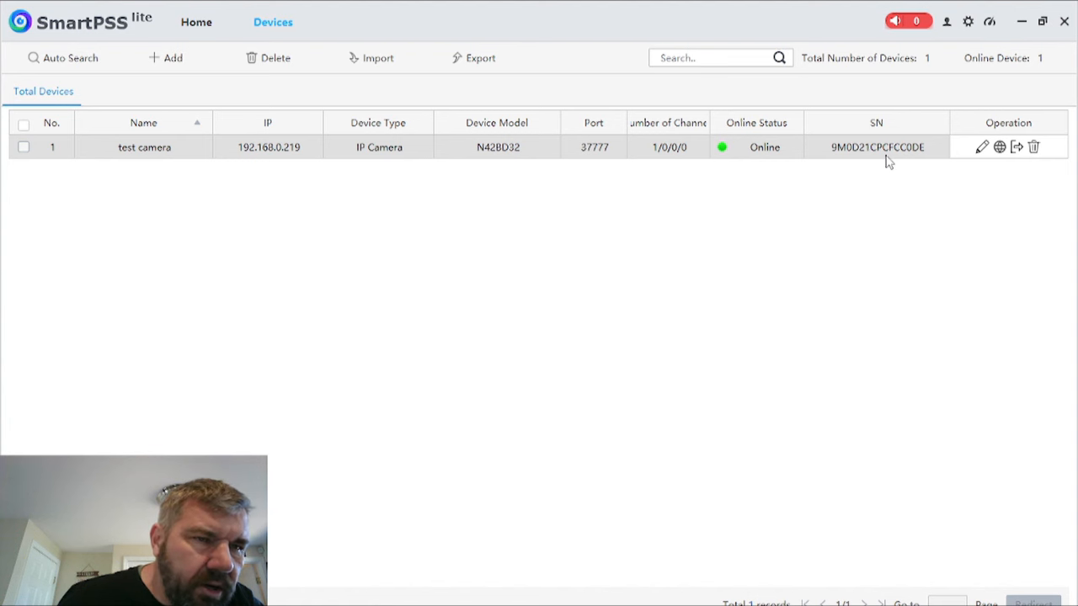